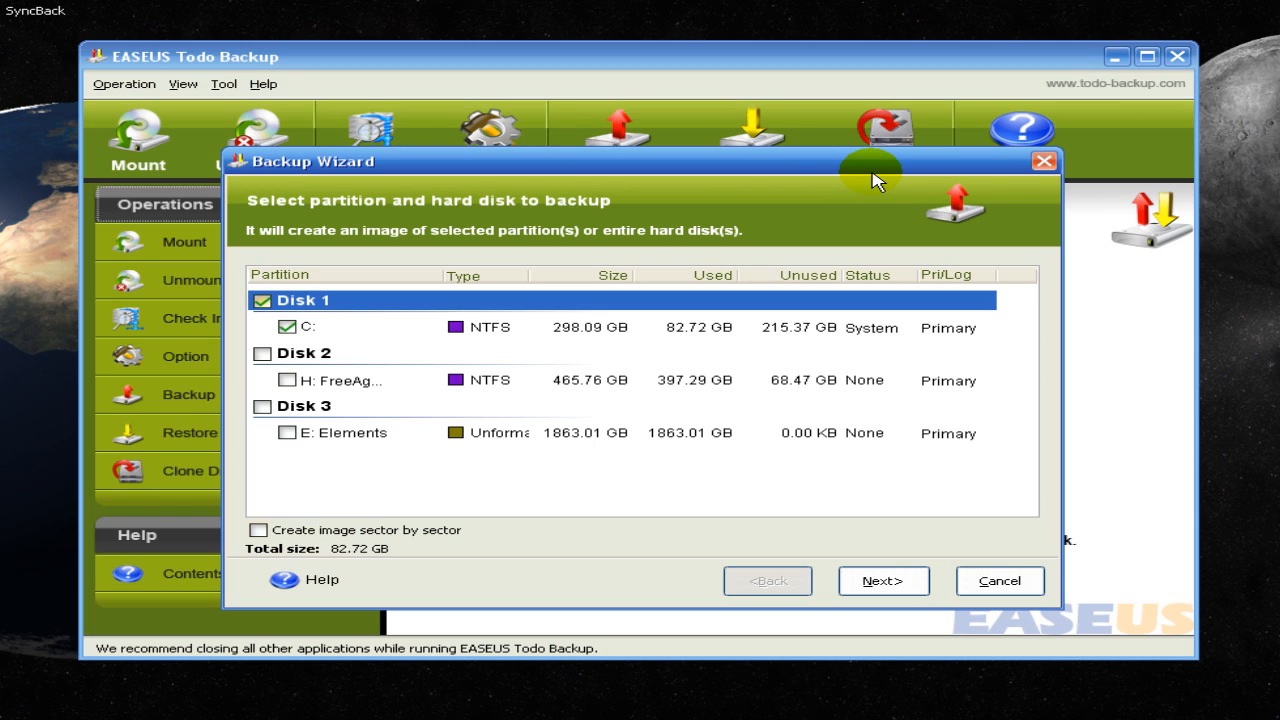
mouse_move(615, 220)
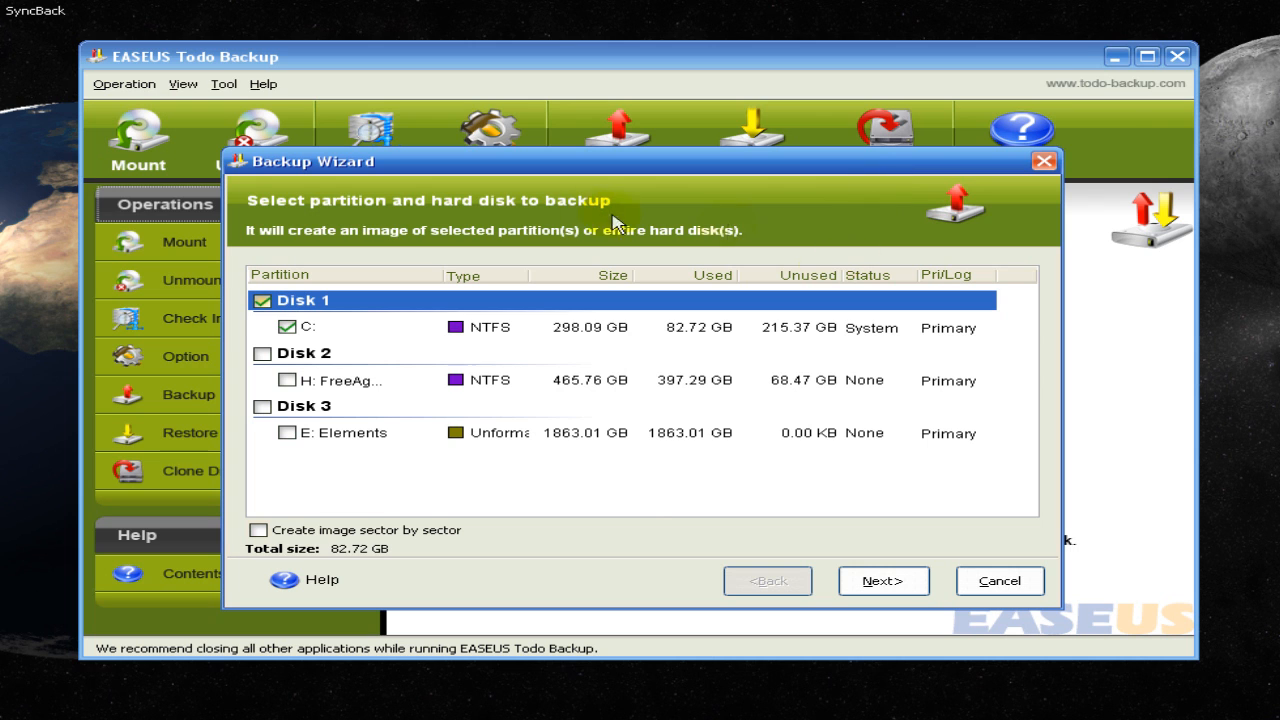
mouse_move(1043, 161)
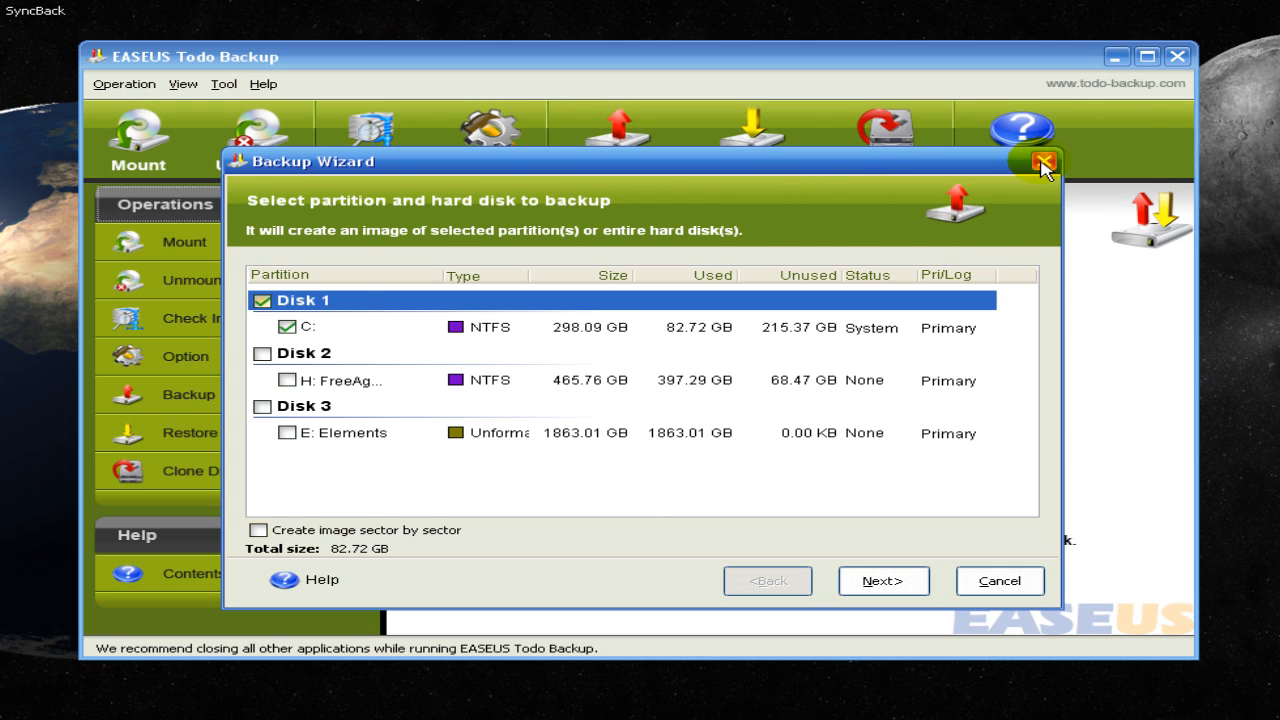
Close the partition Backup Wizard and return to the welcome task screen
left_click(1043, 161)
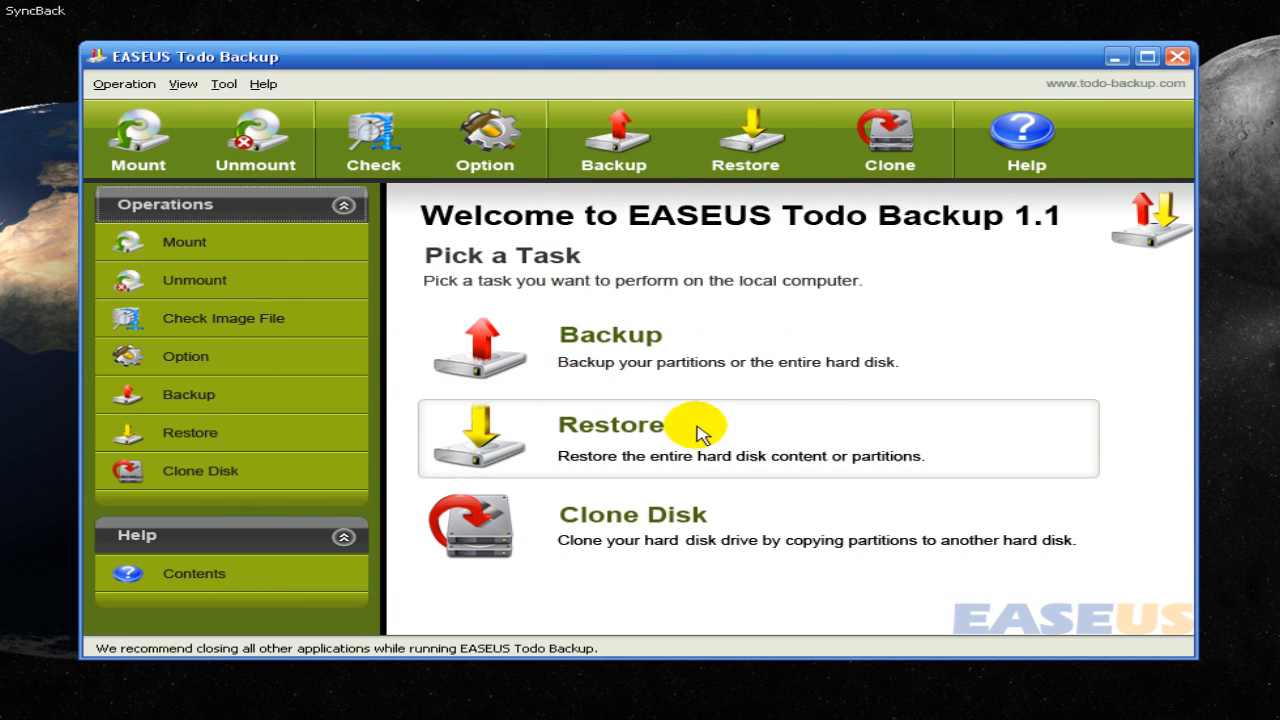
mouse_move(670, 540)
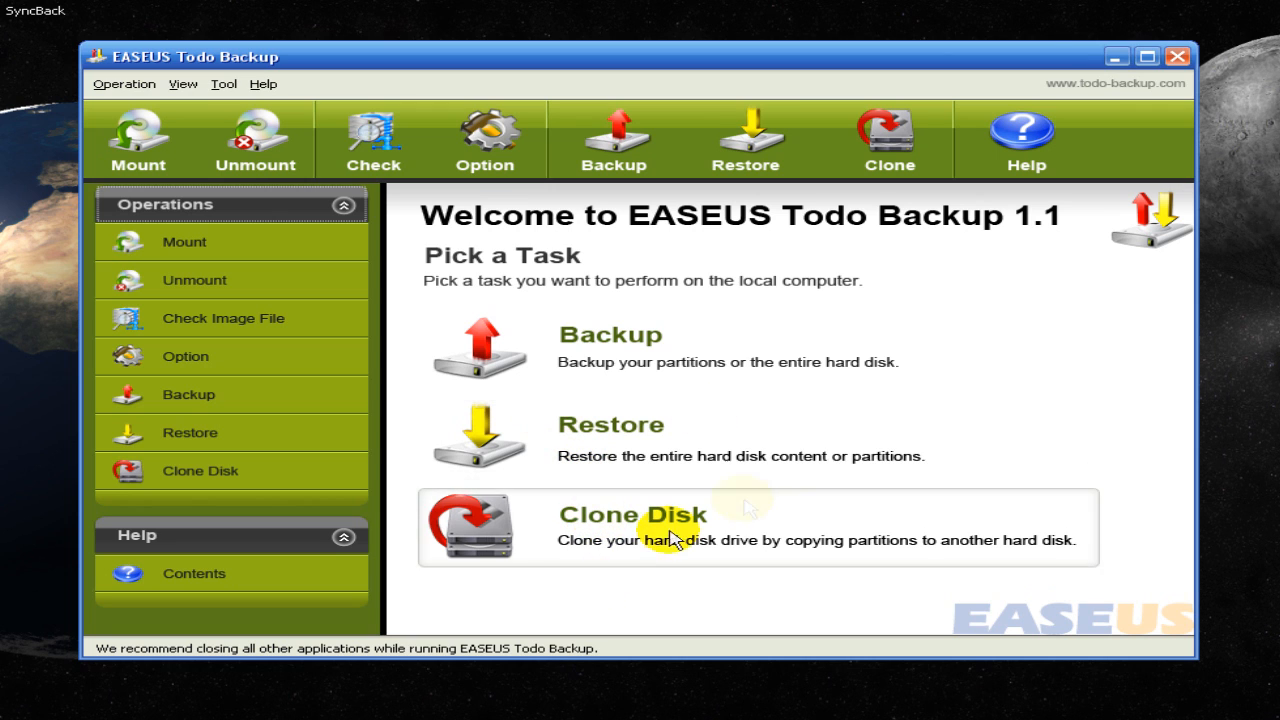
mouse_move(722, 440)
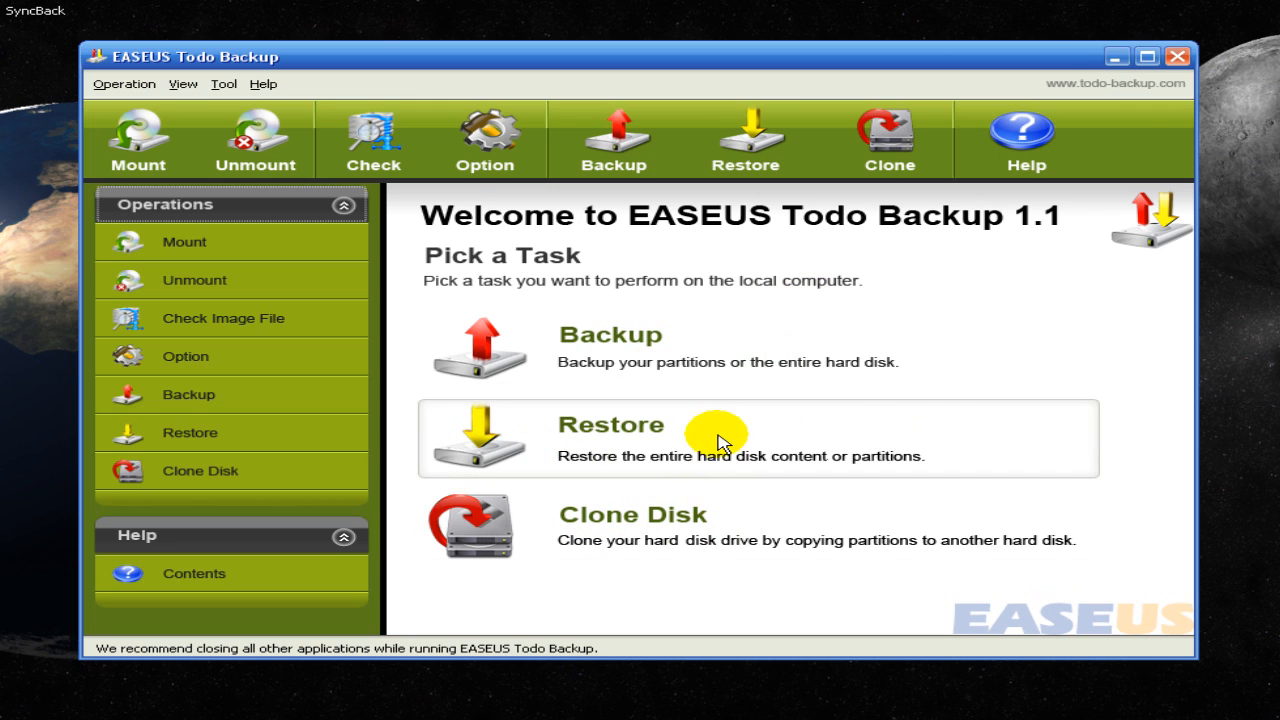
mouse_move(783, 505)
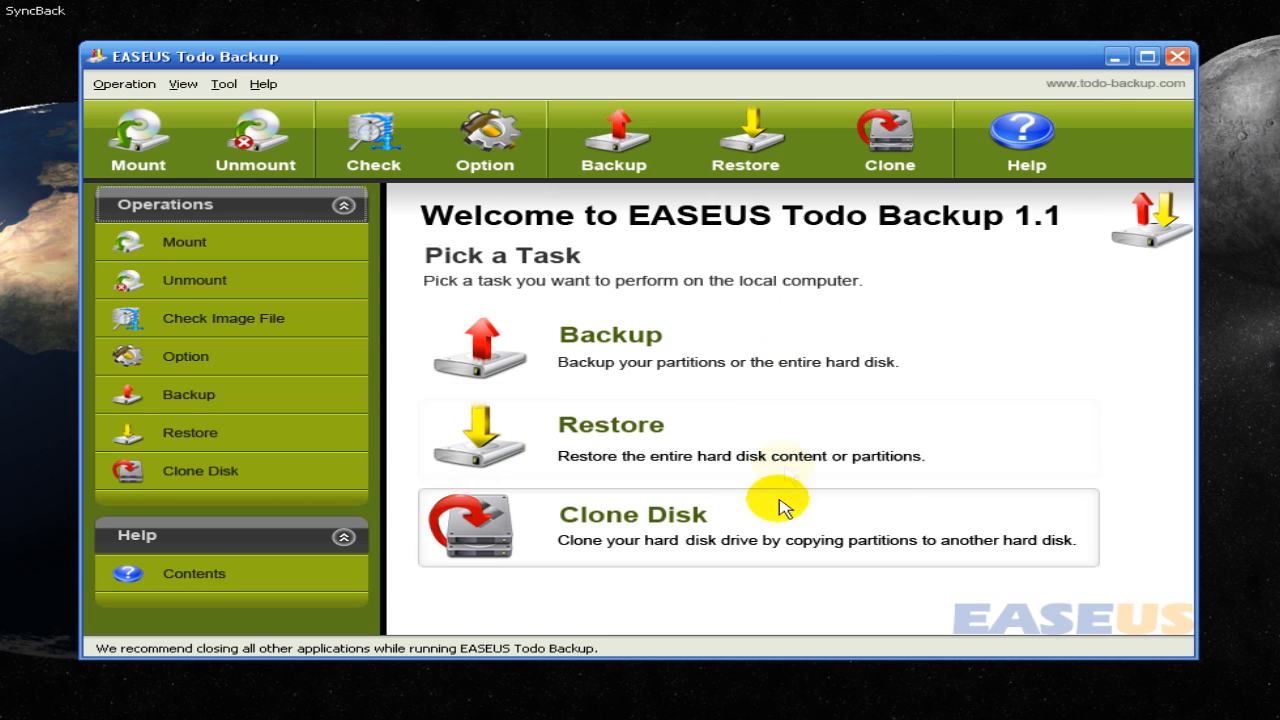
mouse_move(790, 575)
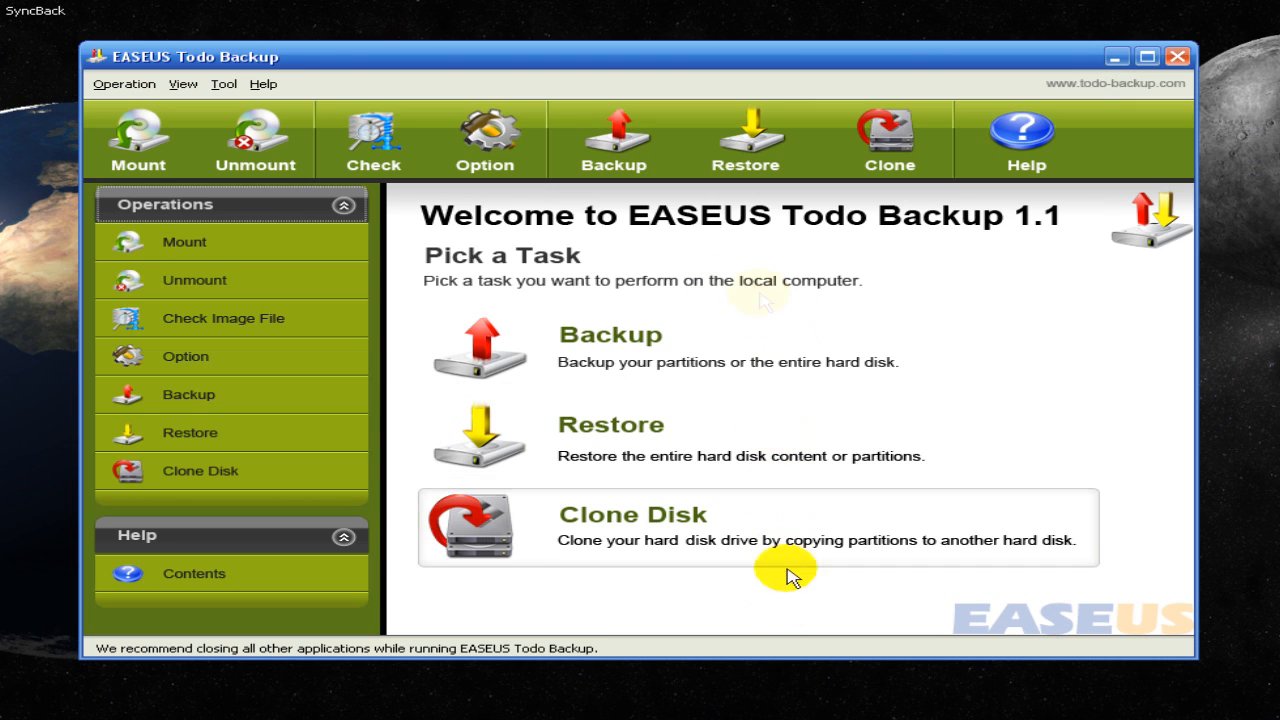
mouse_move(547, 349)
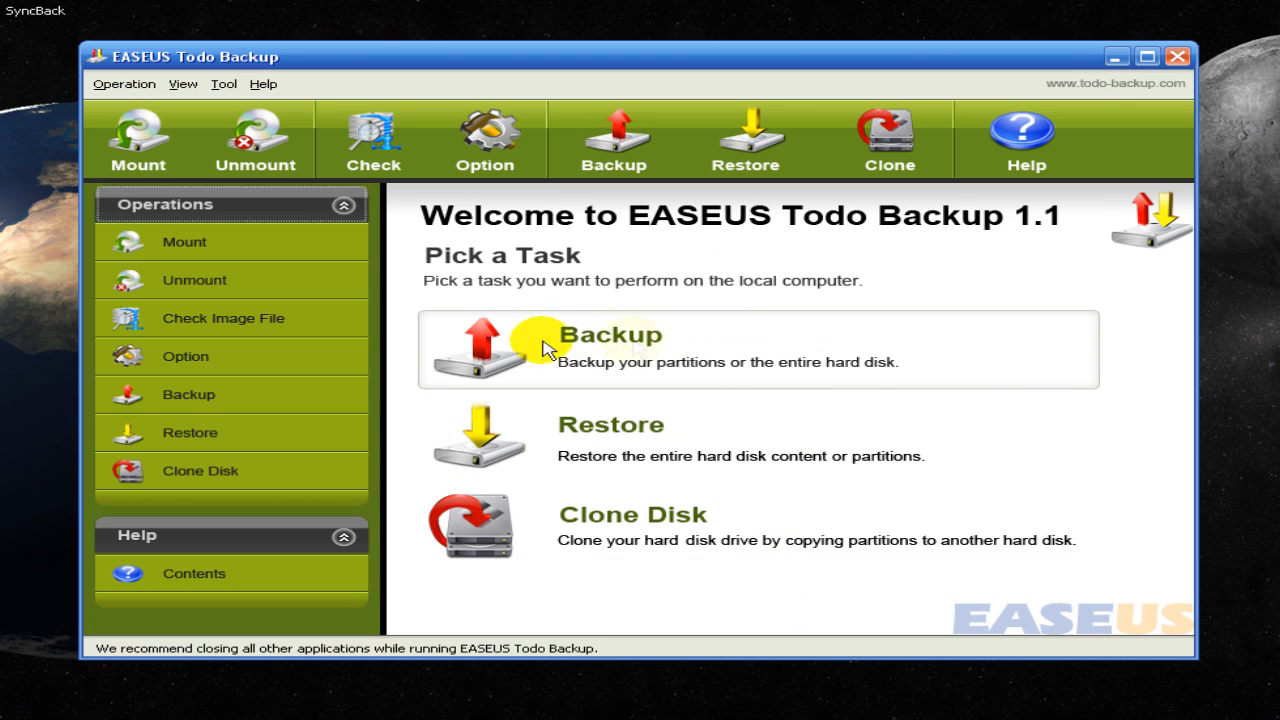
mouse_move(930, 328)
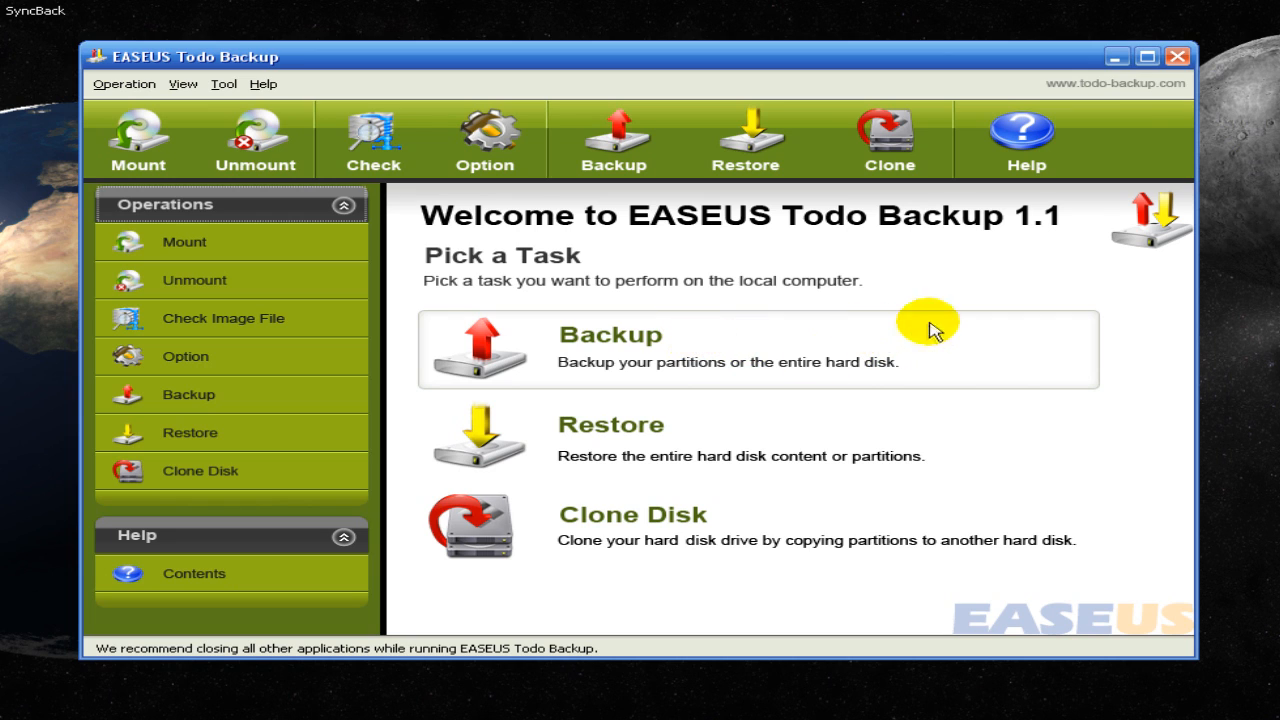
mouse_move(718, 338)
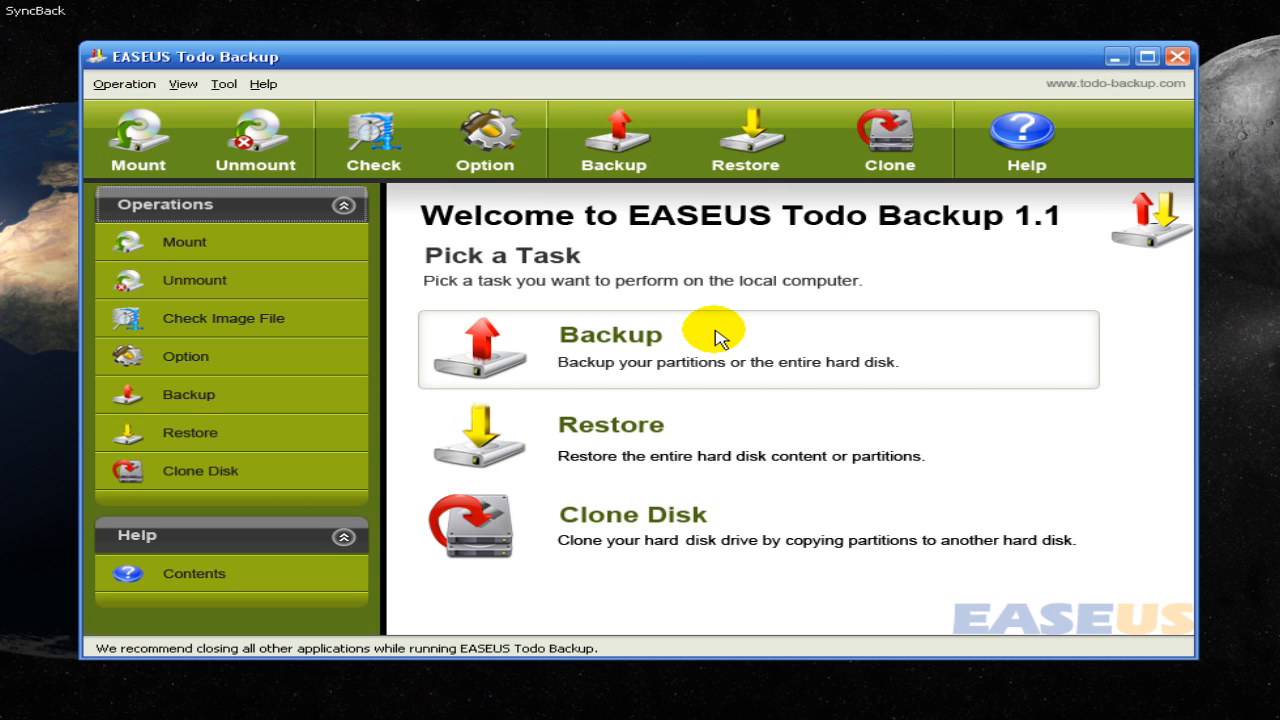
mouse_move(563, 203)
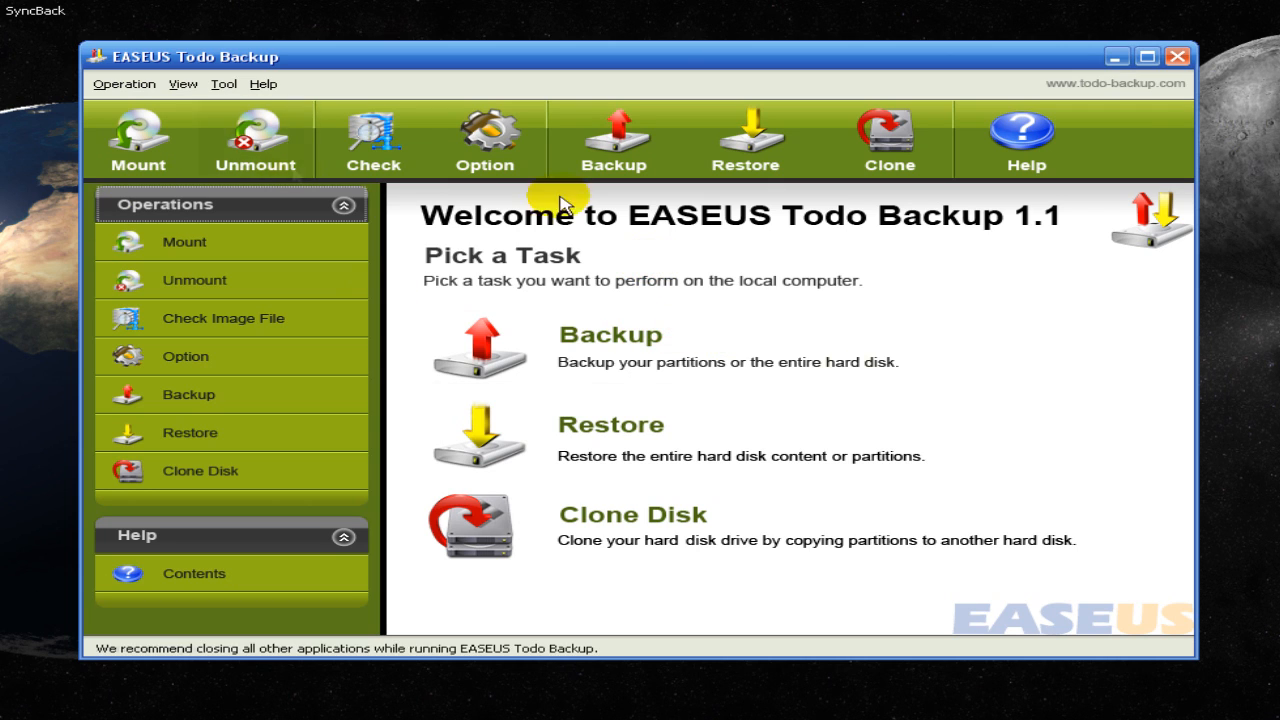
mouse_move(775, 335)
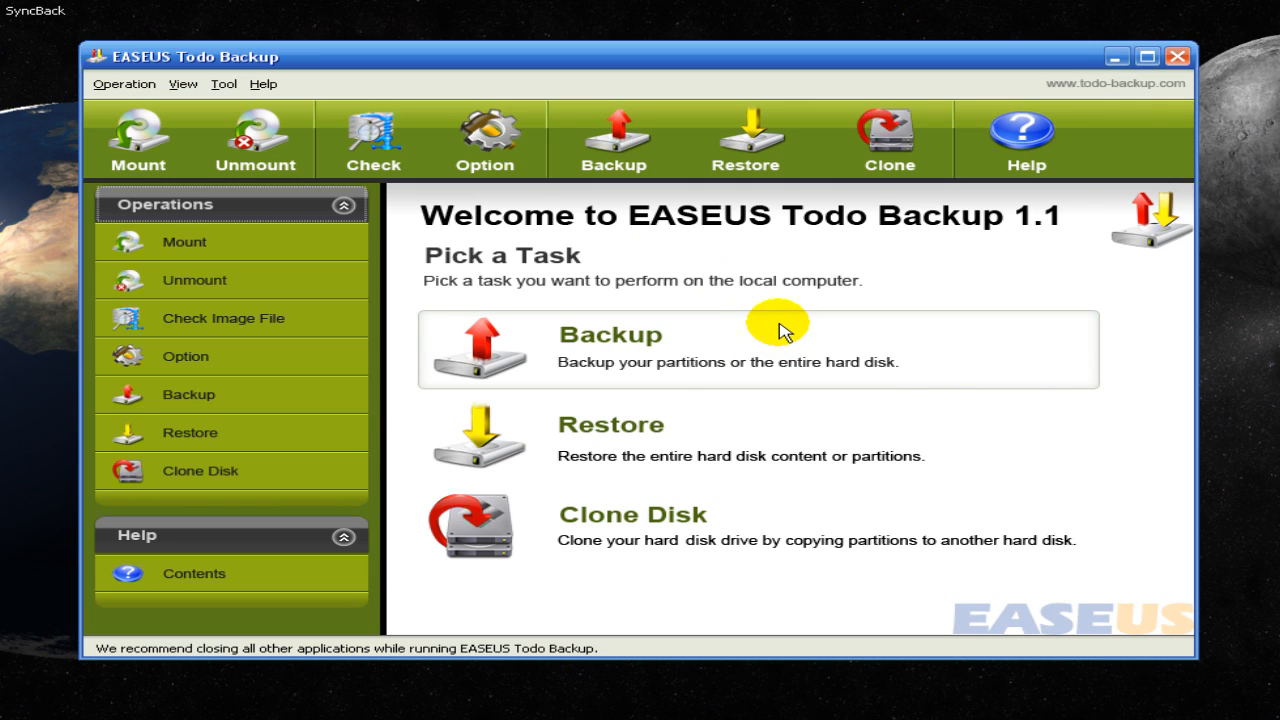
mouse_move(95, 27)
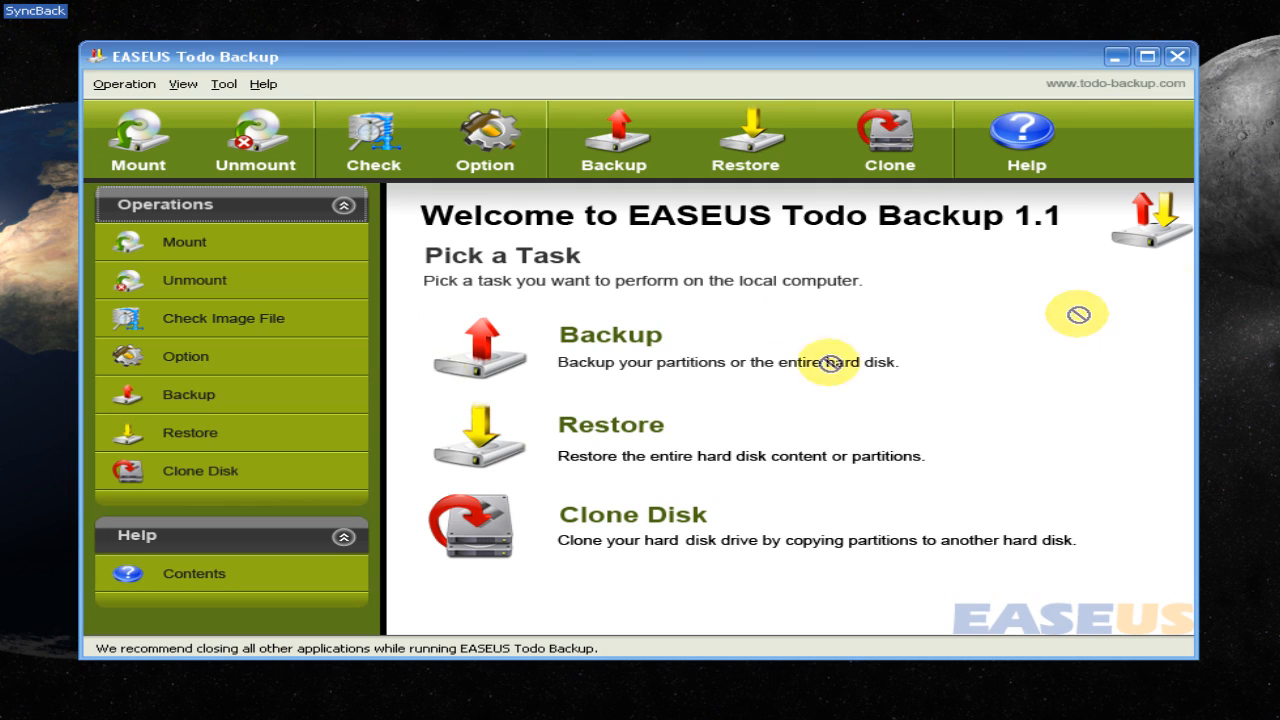
mouse_move(1070, 182)
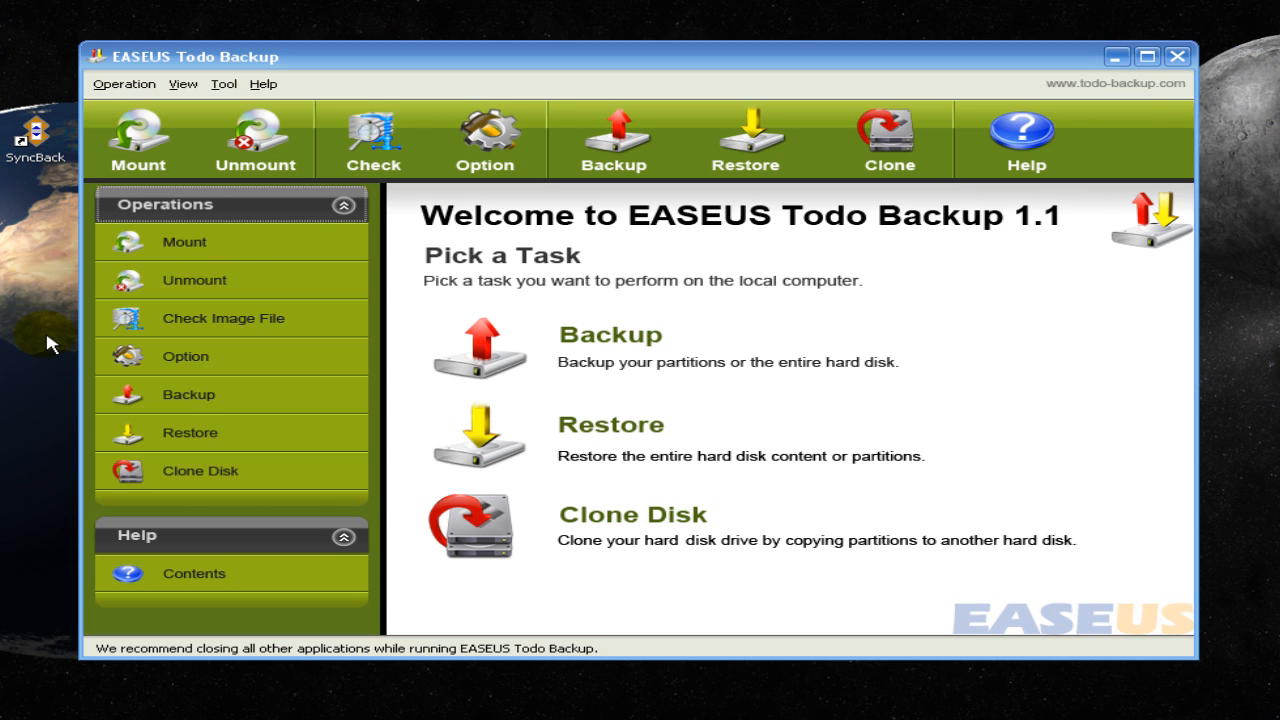
mouse_move(185, 356)
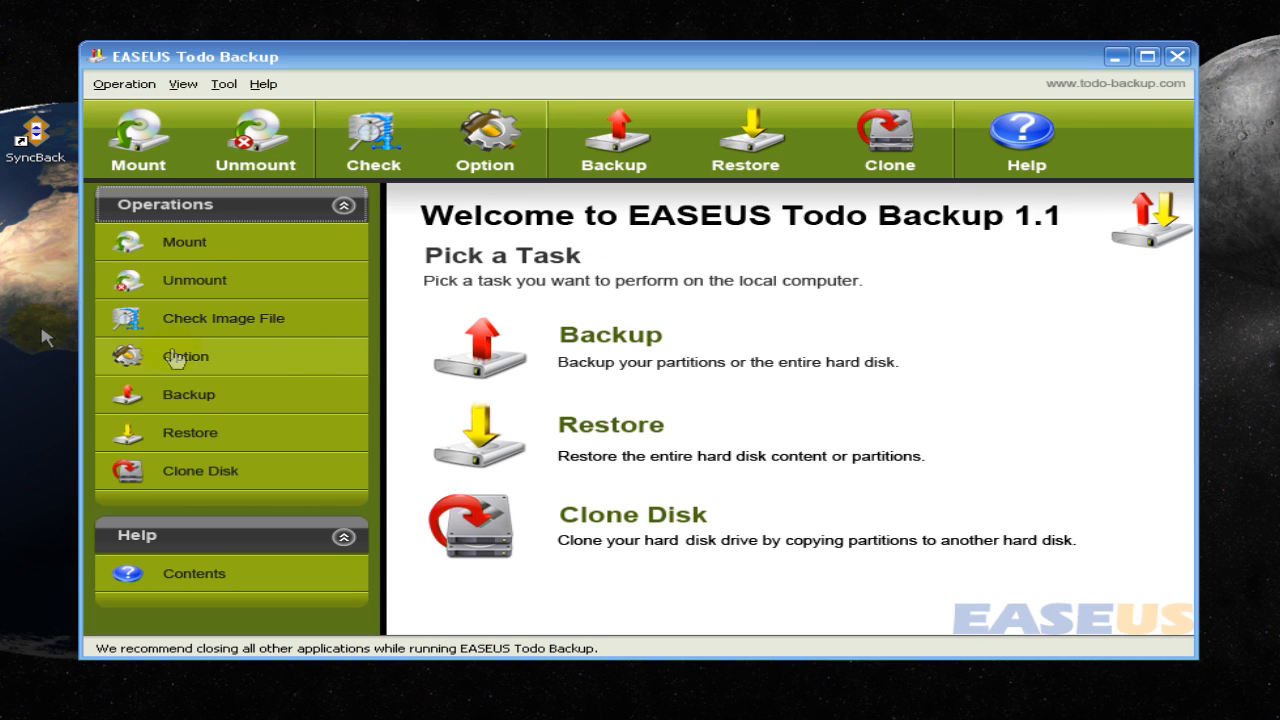
mouse_move(535, 438)
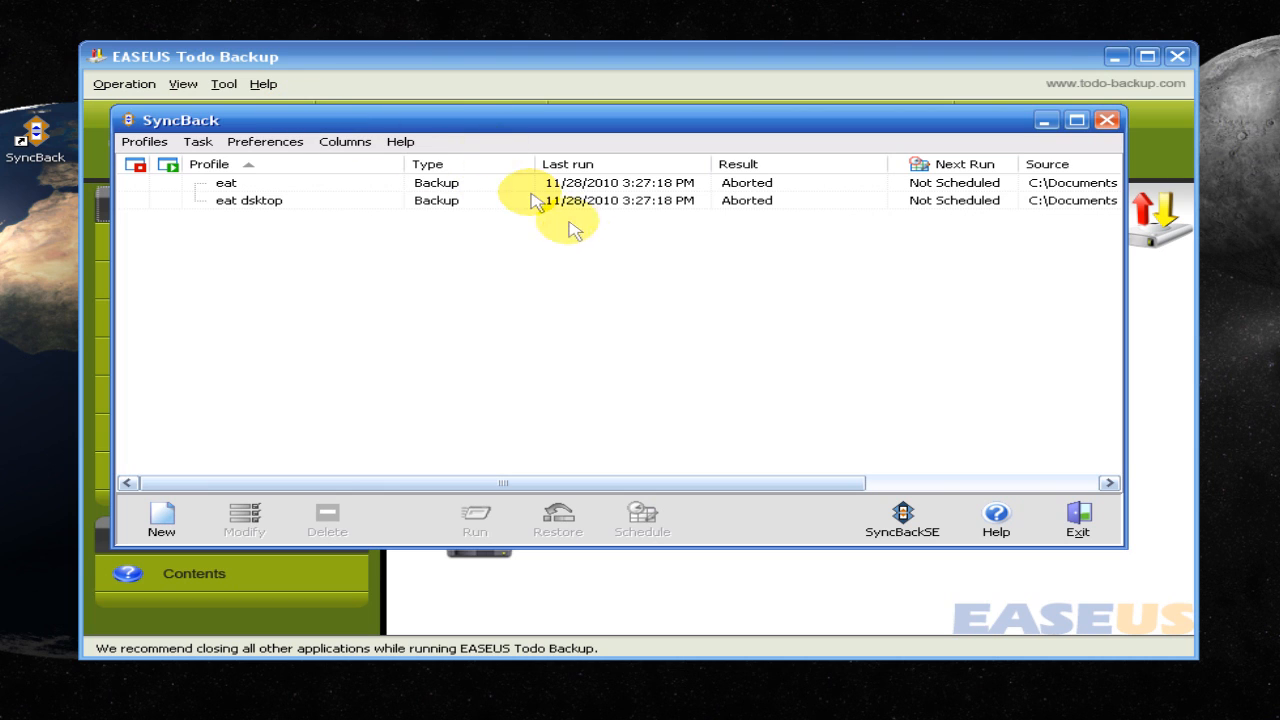
mouse_move(465, 230)
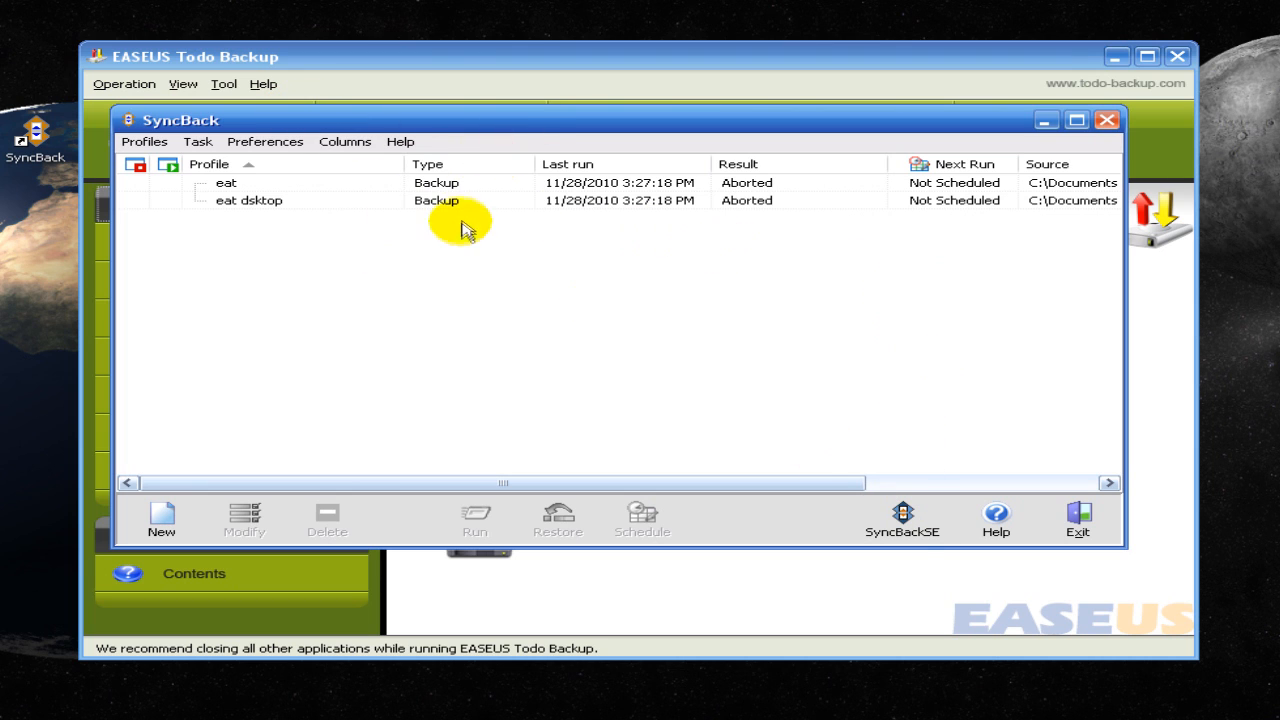
mouse_move(790, 190)
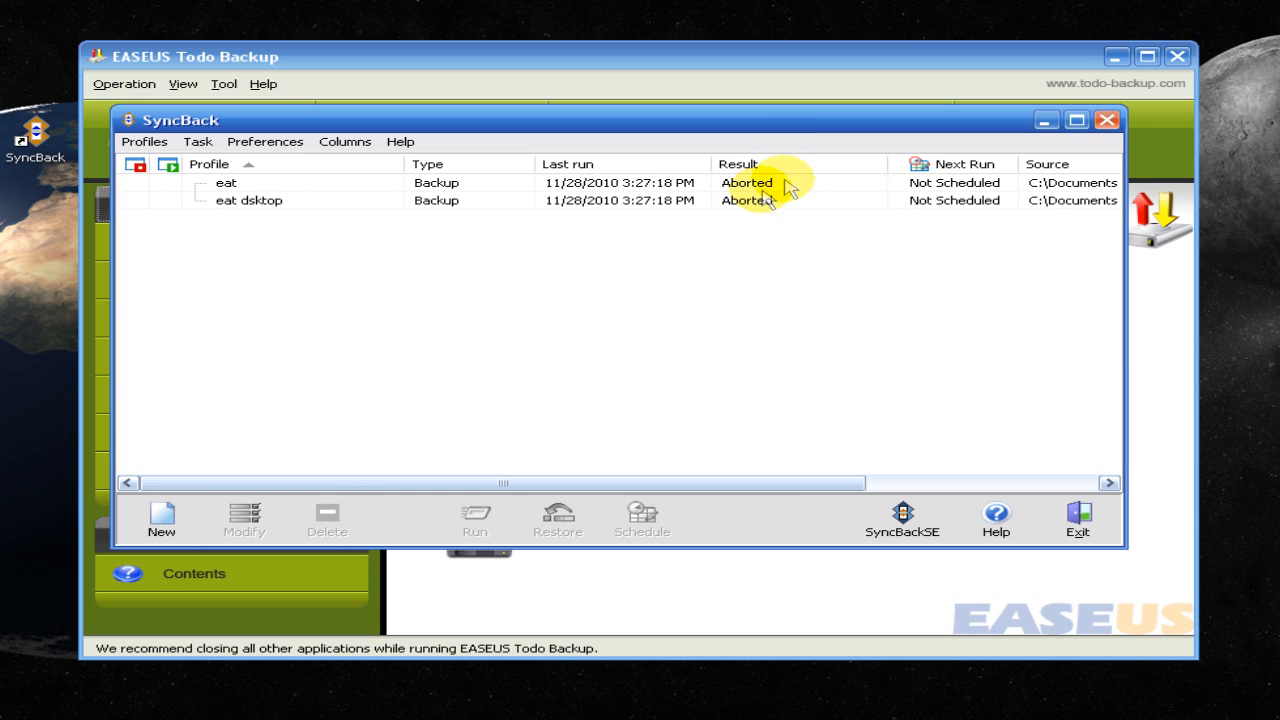
mouse_move(660, 200)
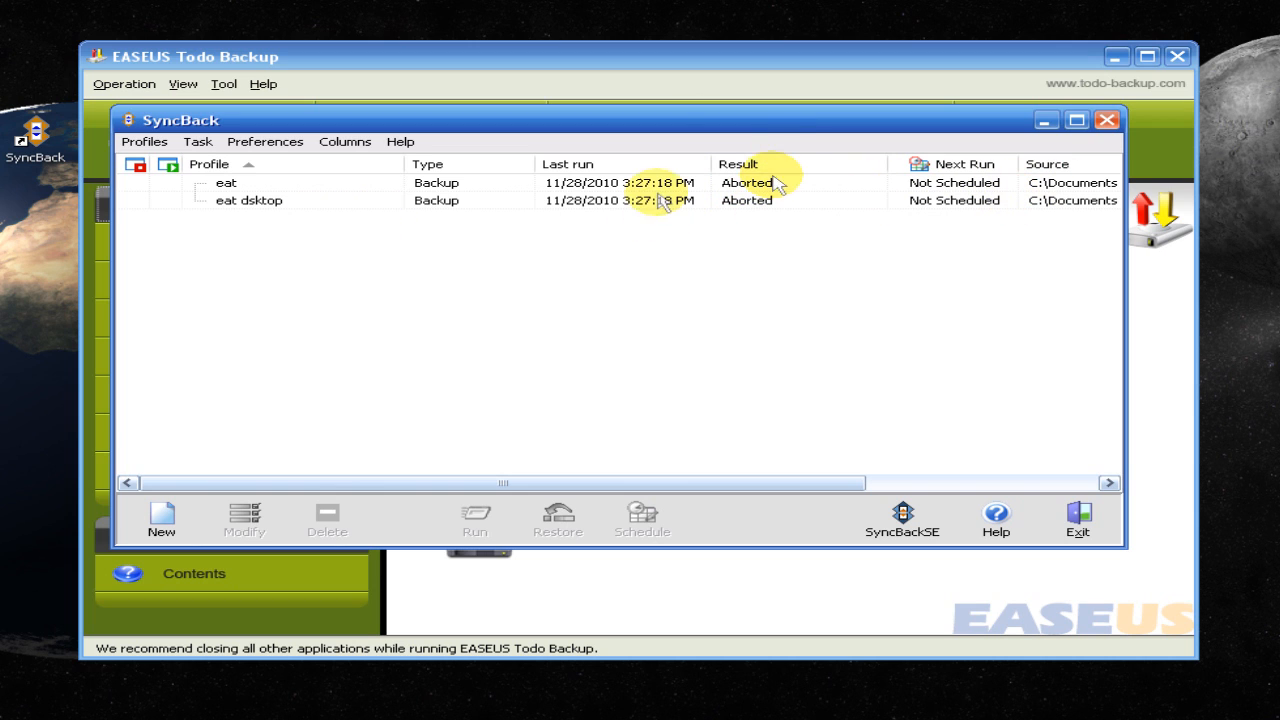
mouse_move(365, 293)
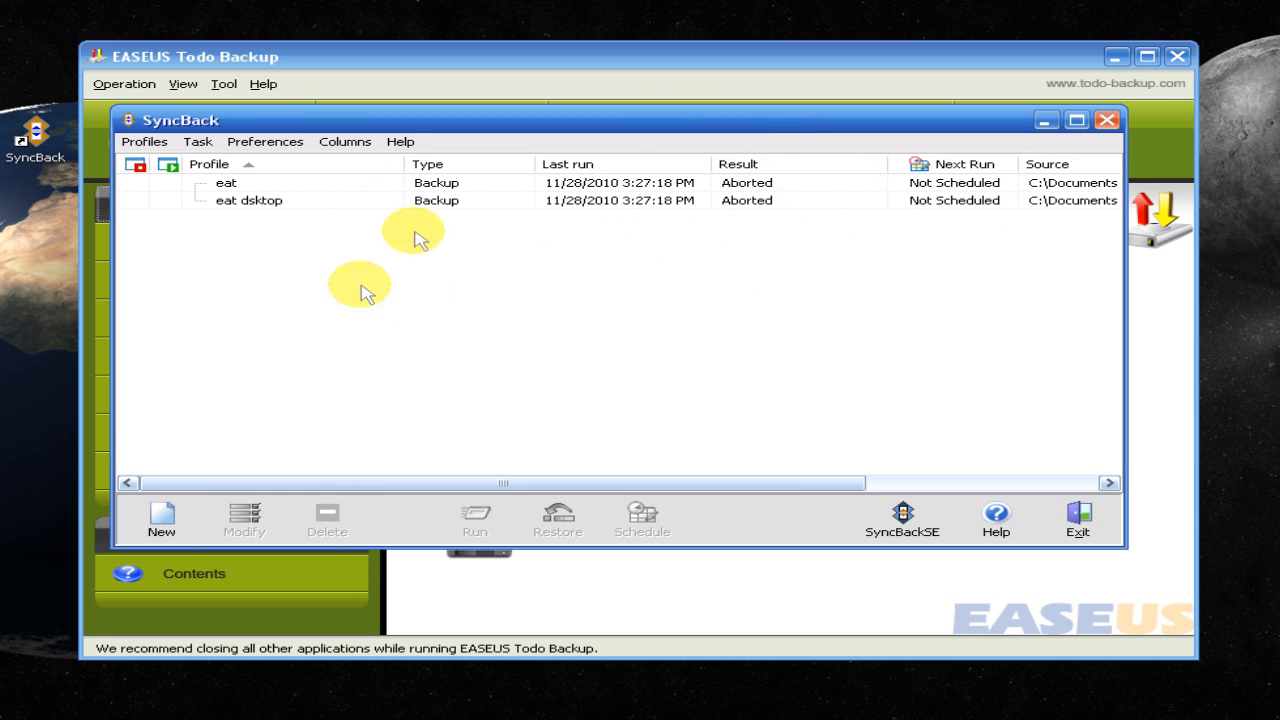
Create a new SyncBack backup profile named 'asdf'
left_click(144, 141)
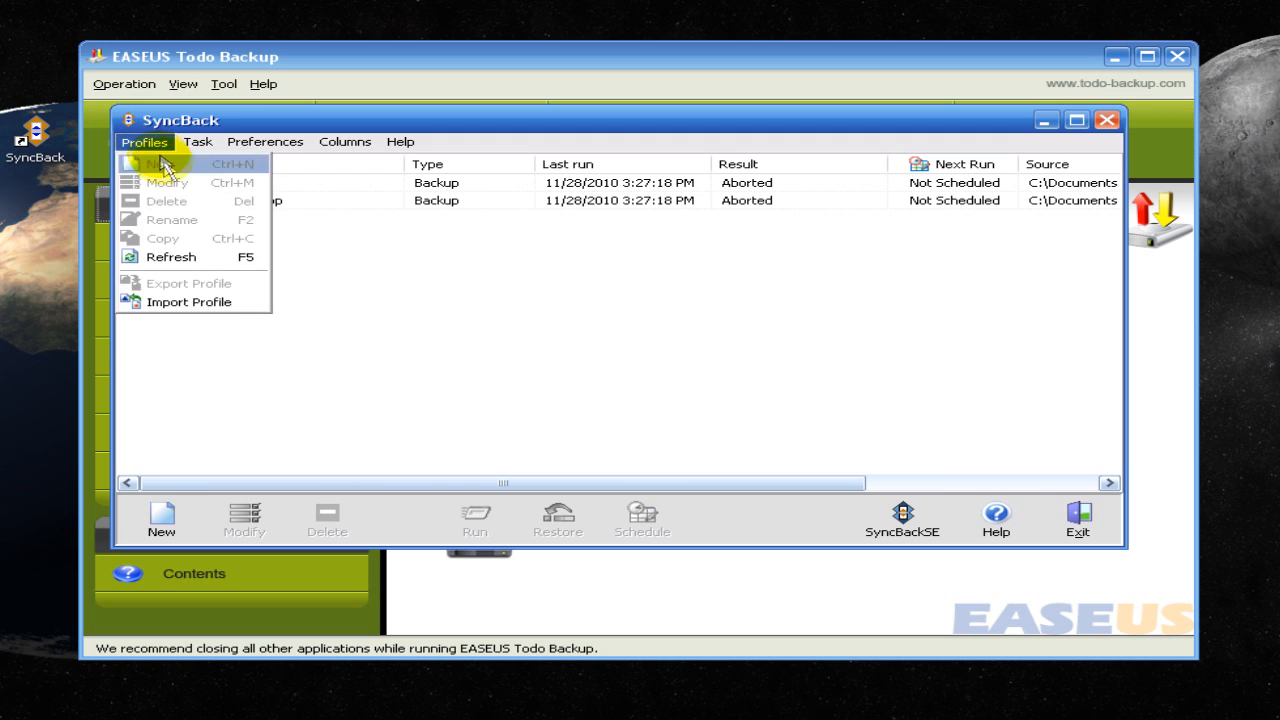
left_click(163, 164)
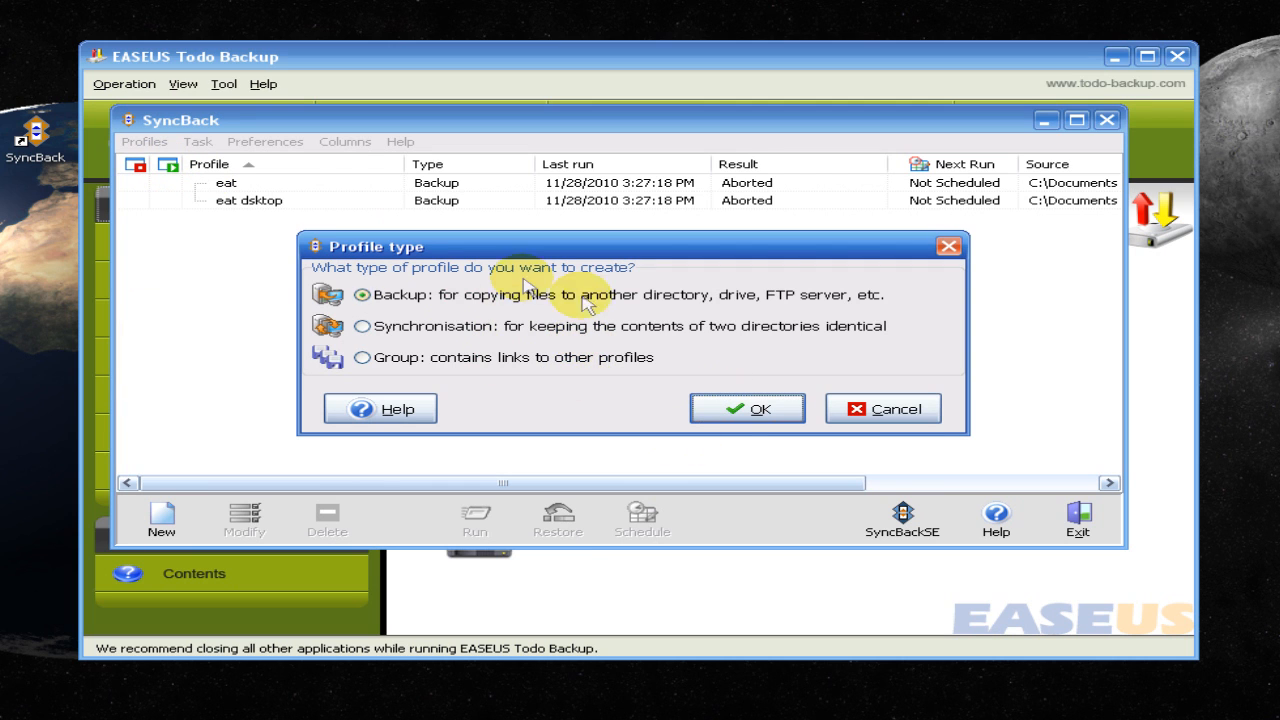
mouse_move(568, 328)
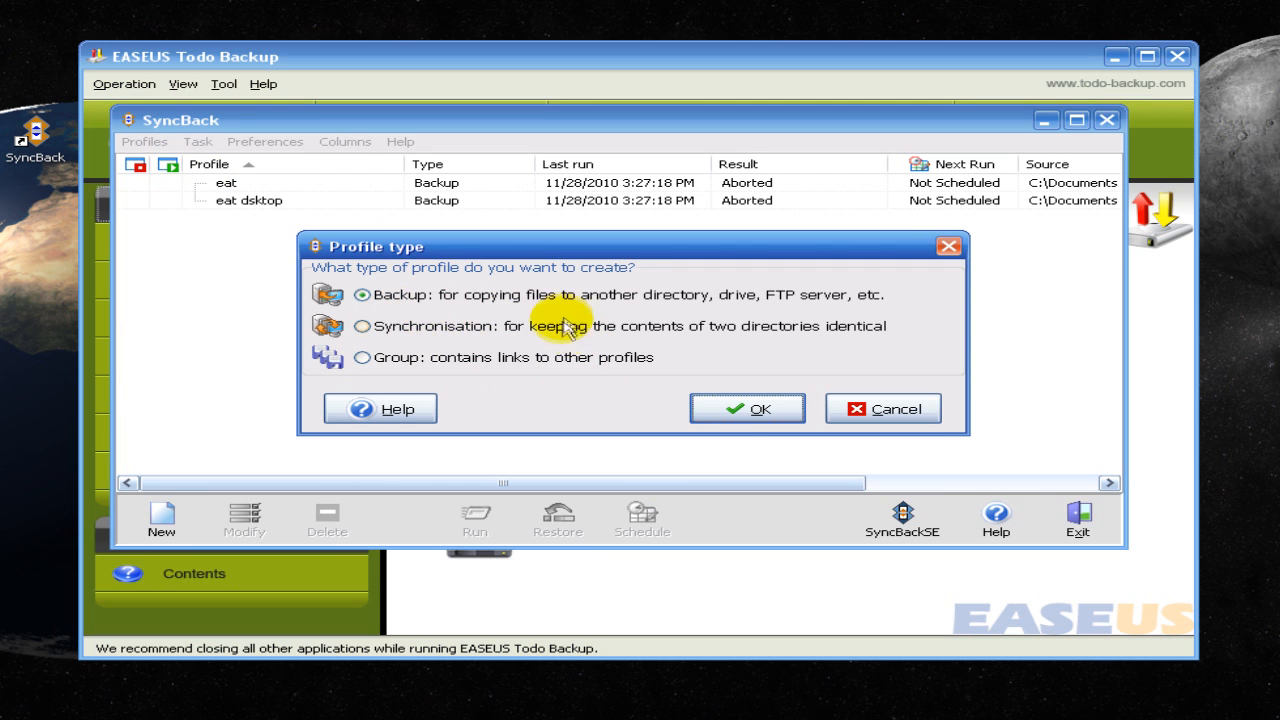
mouse_move(697, 340)
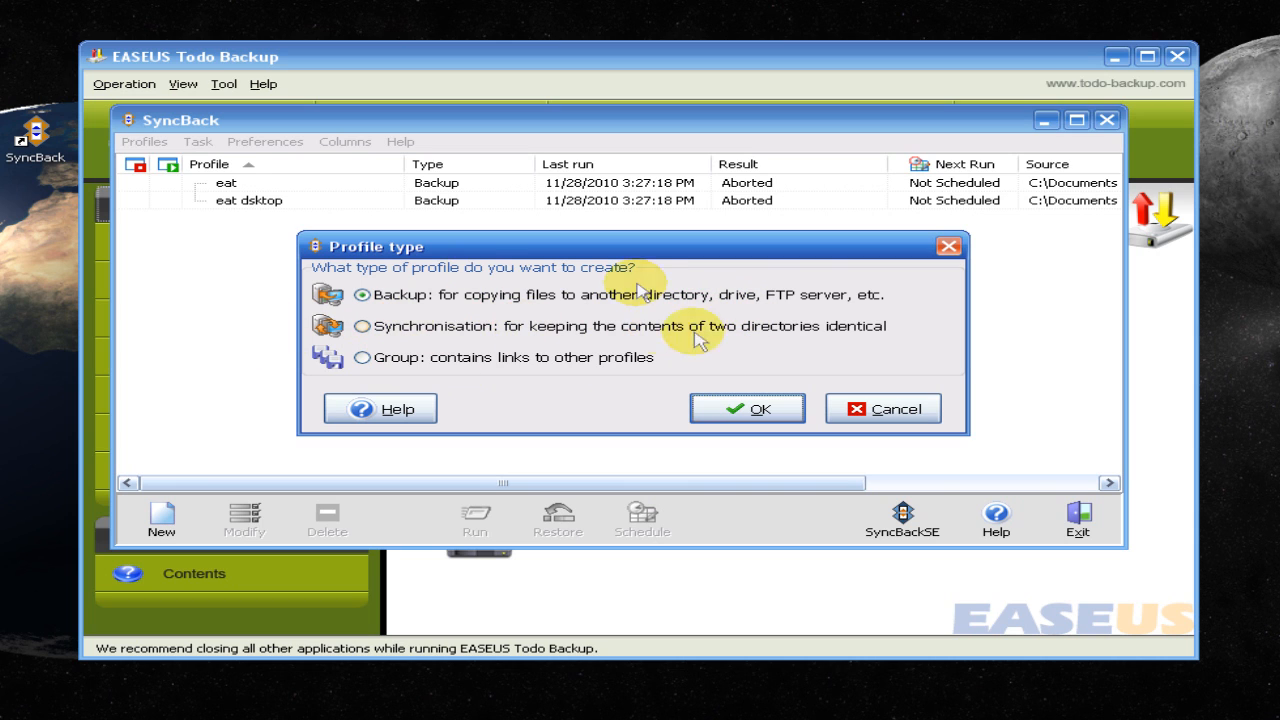
mouse_move(705, 340)
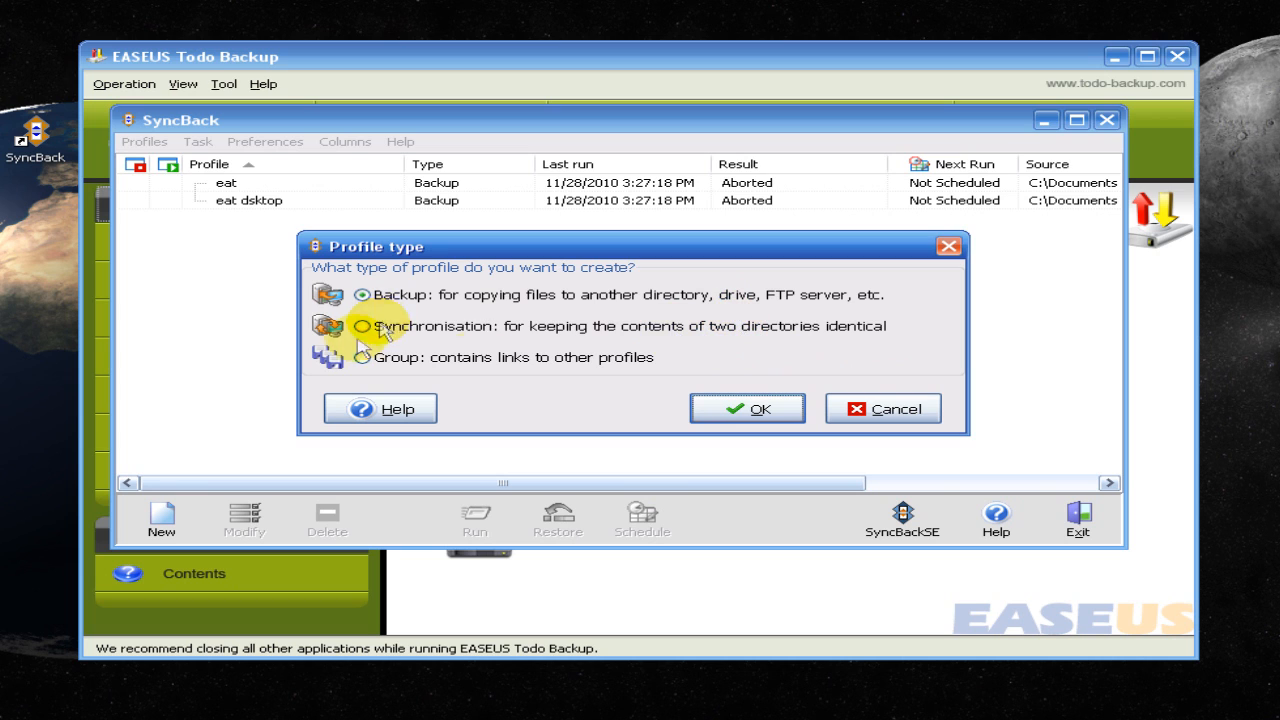
mouse_move(748, 408)
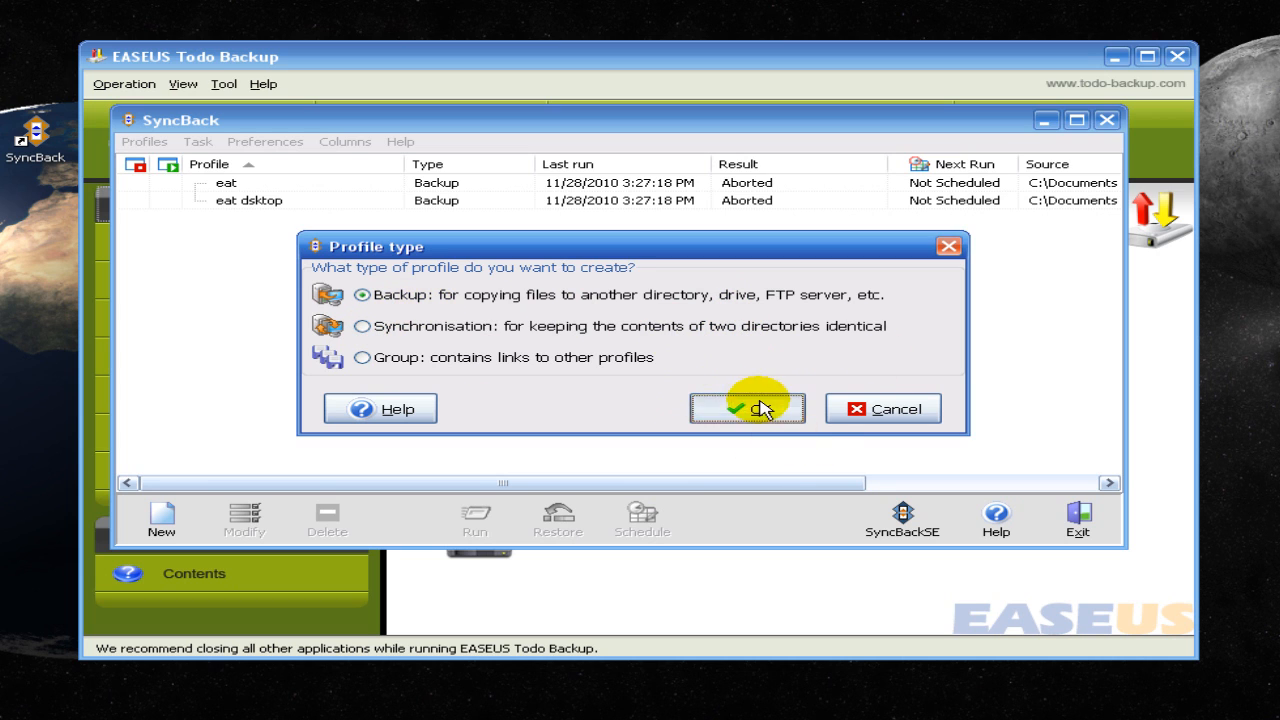
left_click(747, 408)
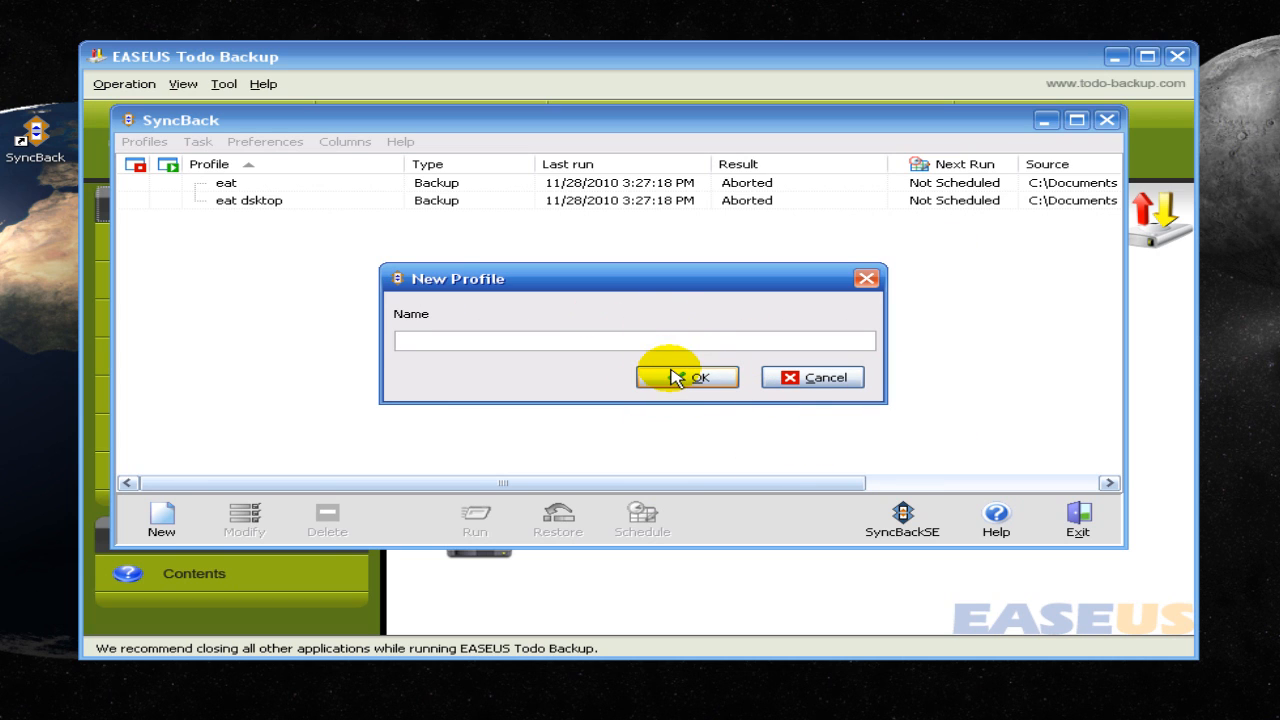
type("asd")
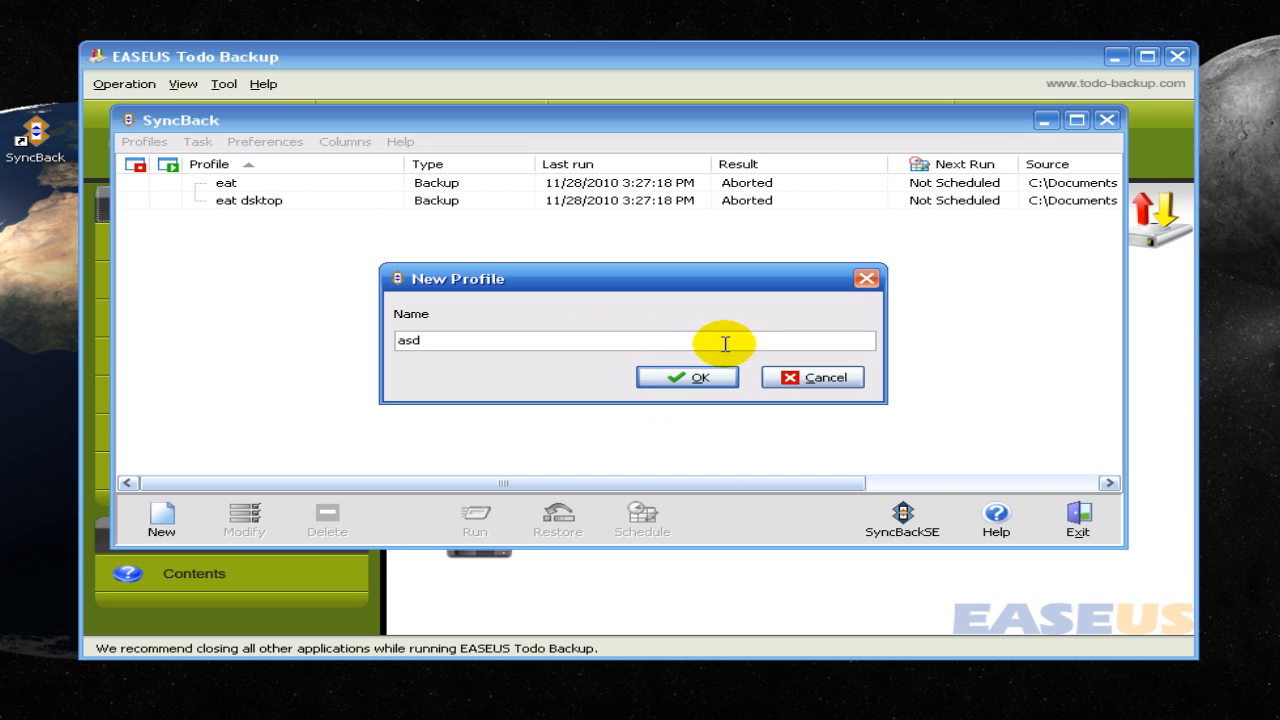
left_click(687, 377)
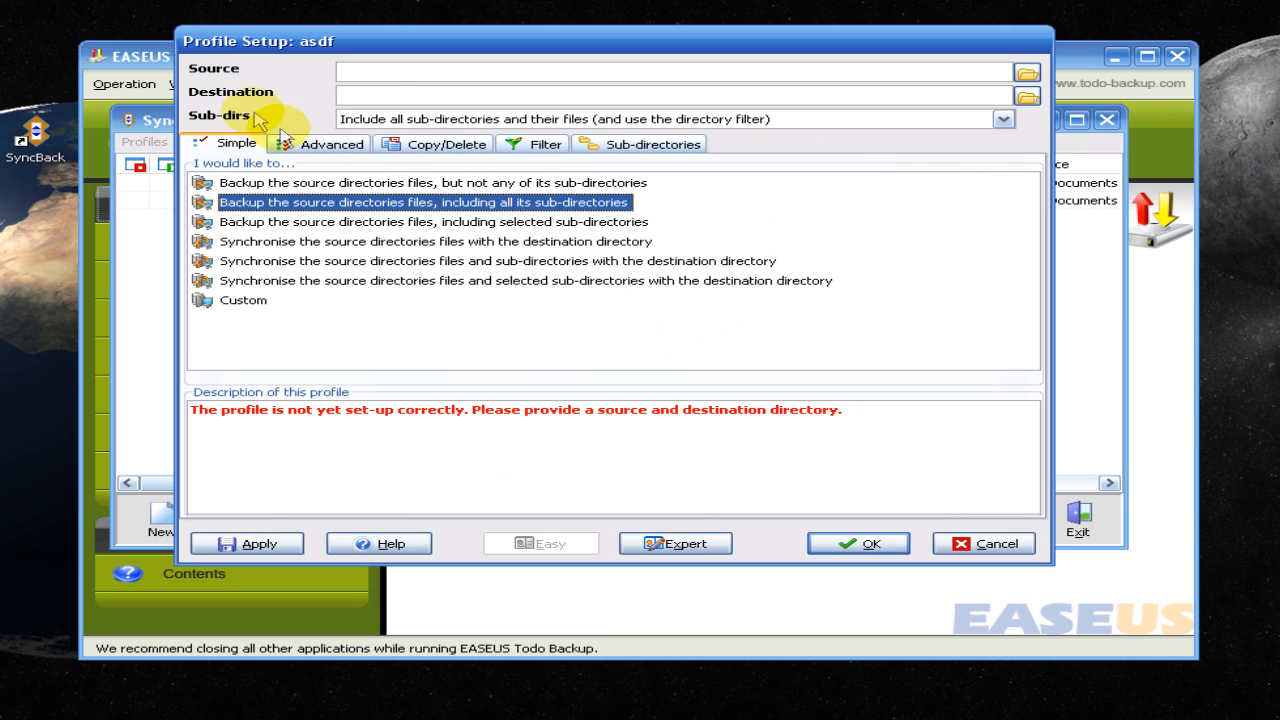
mouse_move(1024, 71)
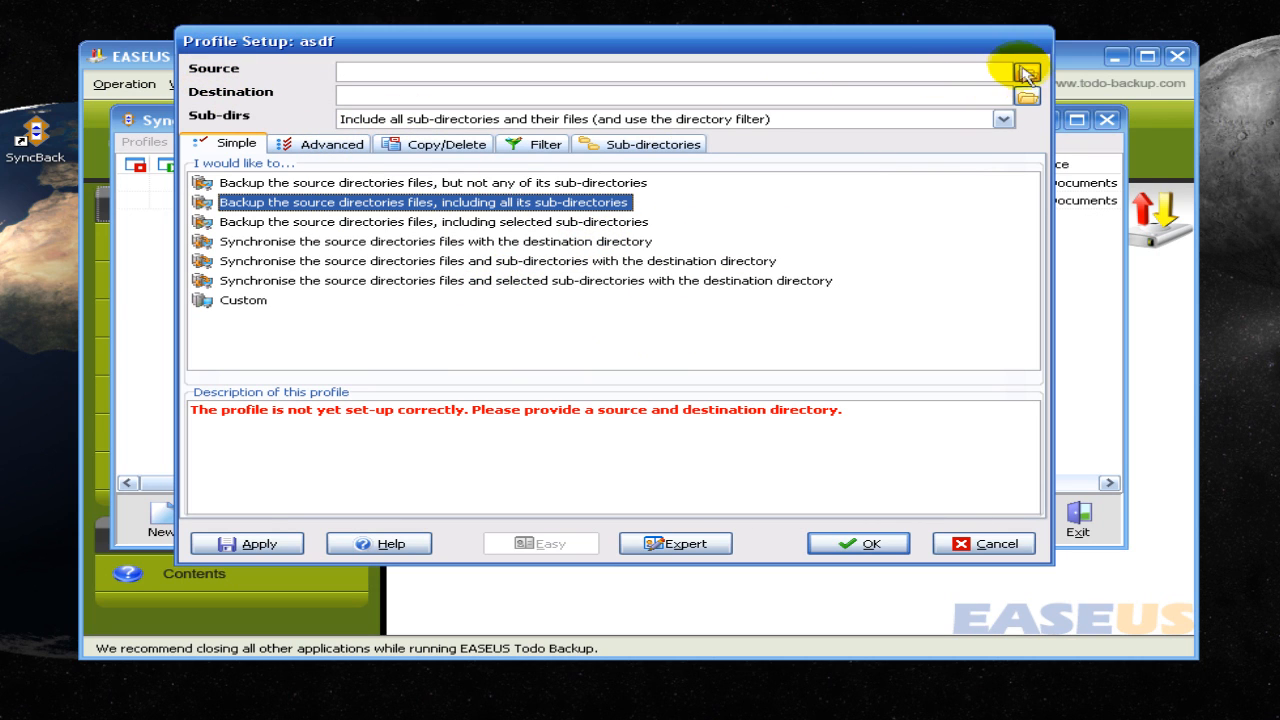
Set the profile source to the Desktop folder and destination to the Elements (E:) drive
left_click(1026, 71)
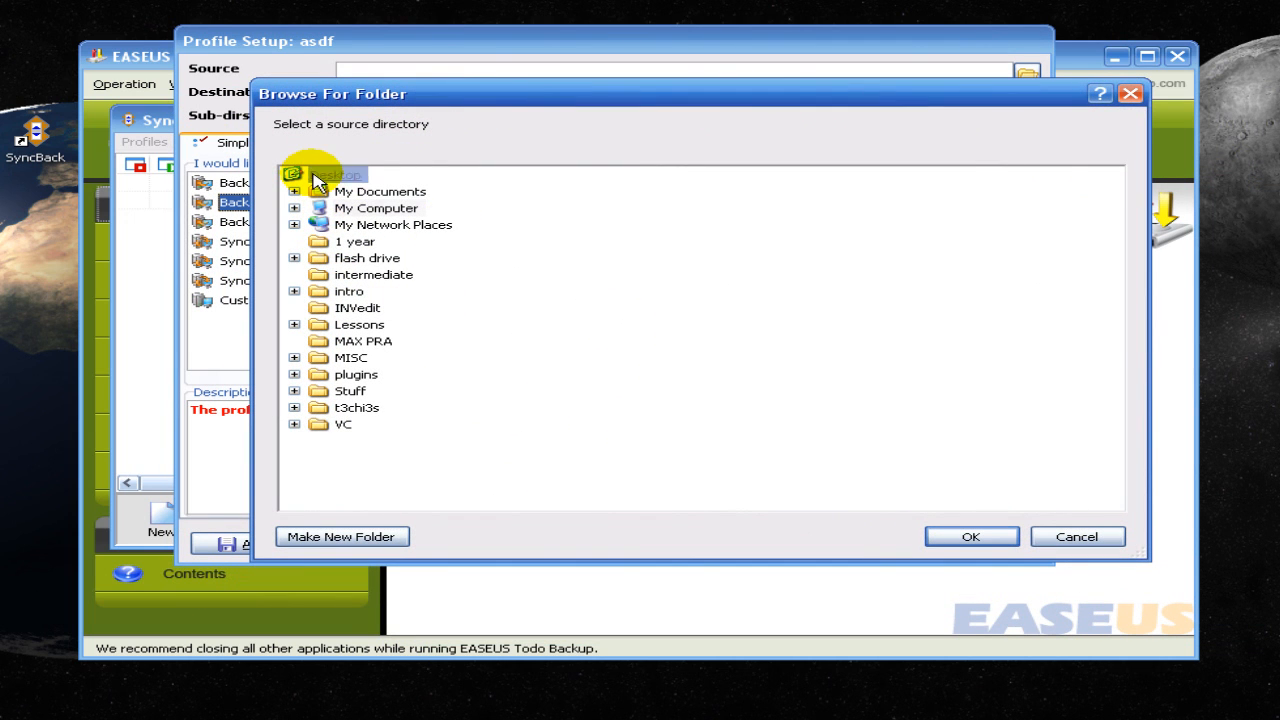
left_click(969, 536)
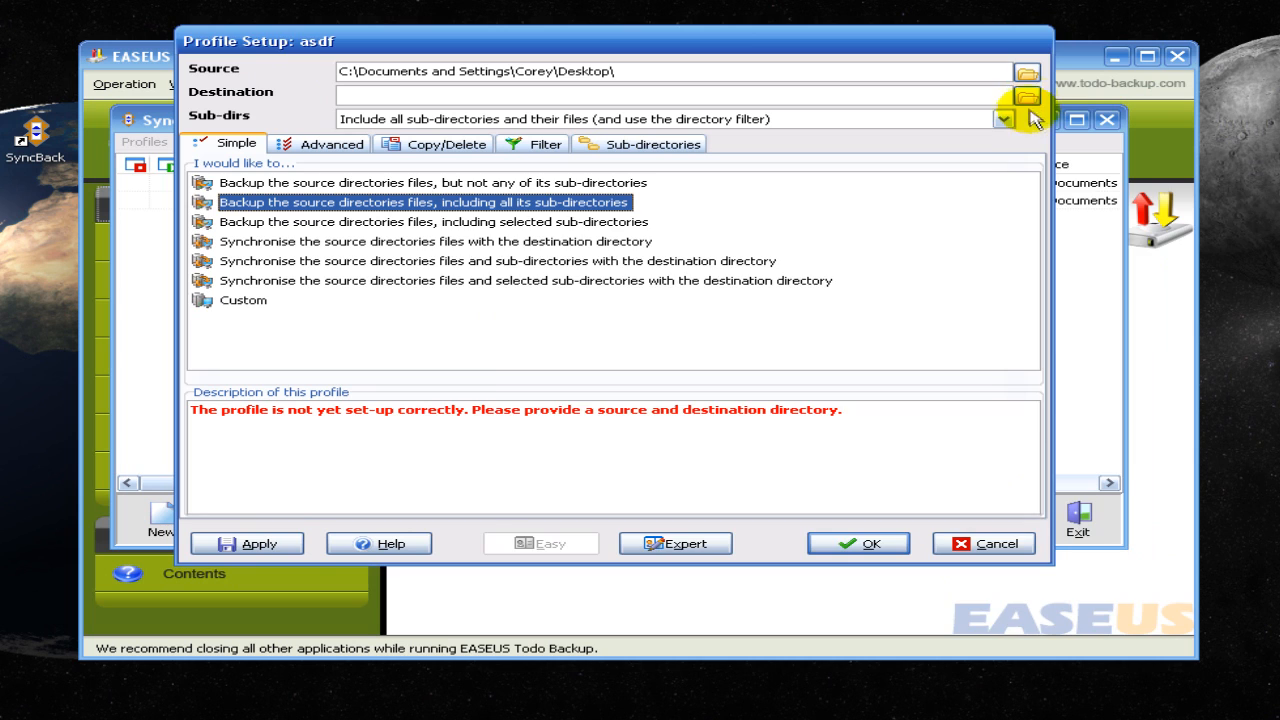
left_click(1026, 95)
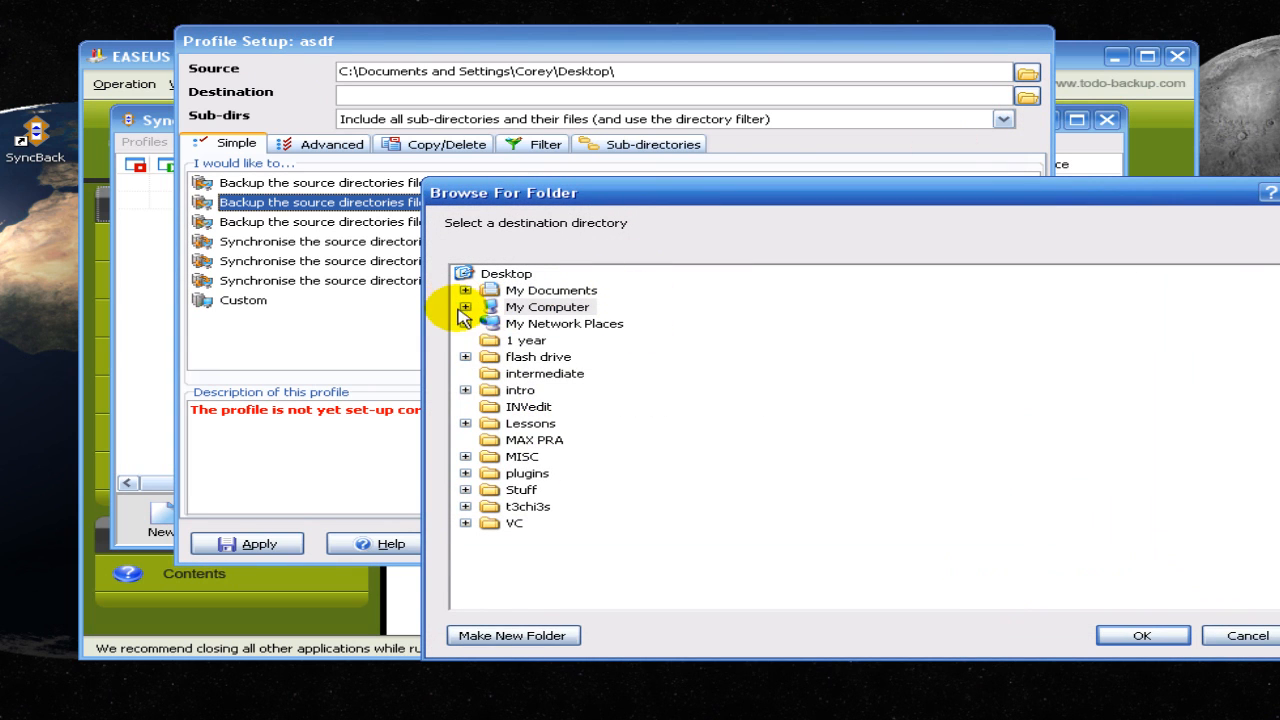
left_click(465, 306)
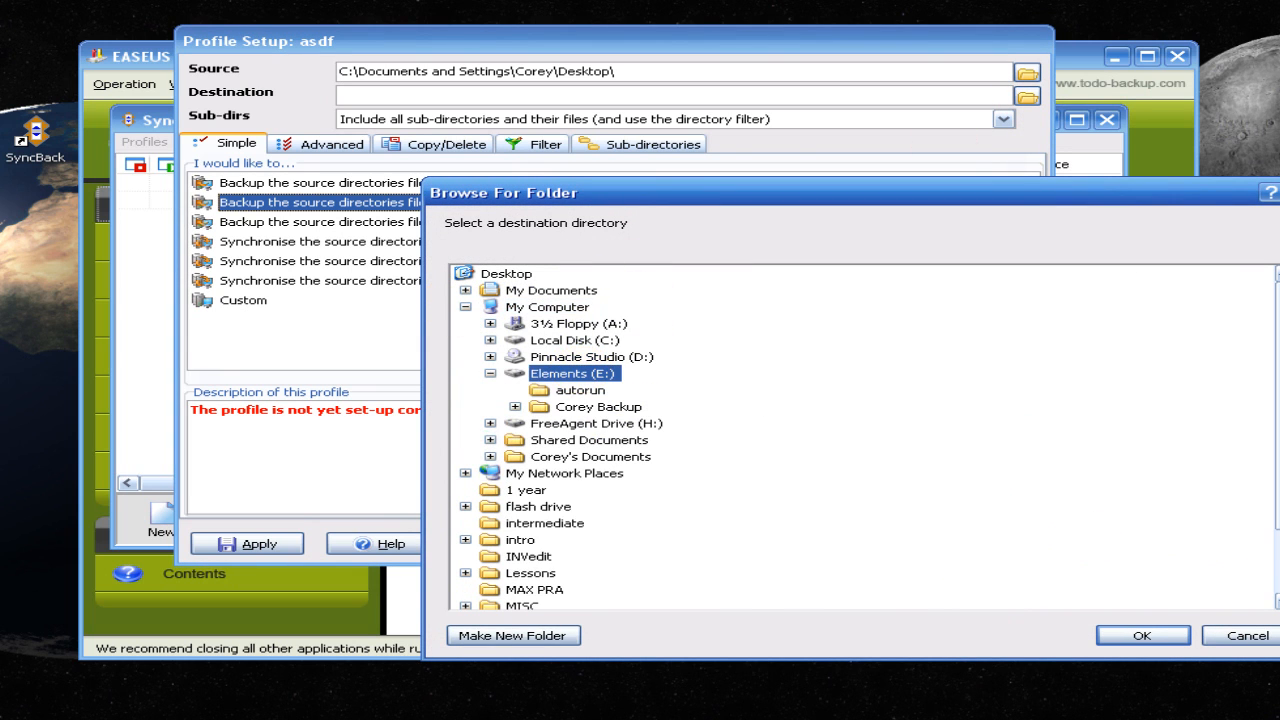
left_click(1142, 635)
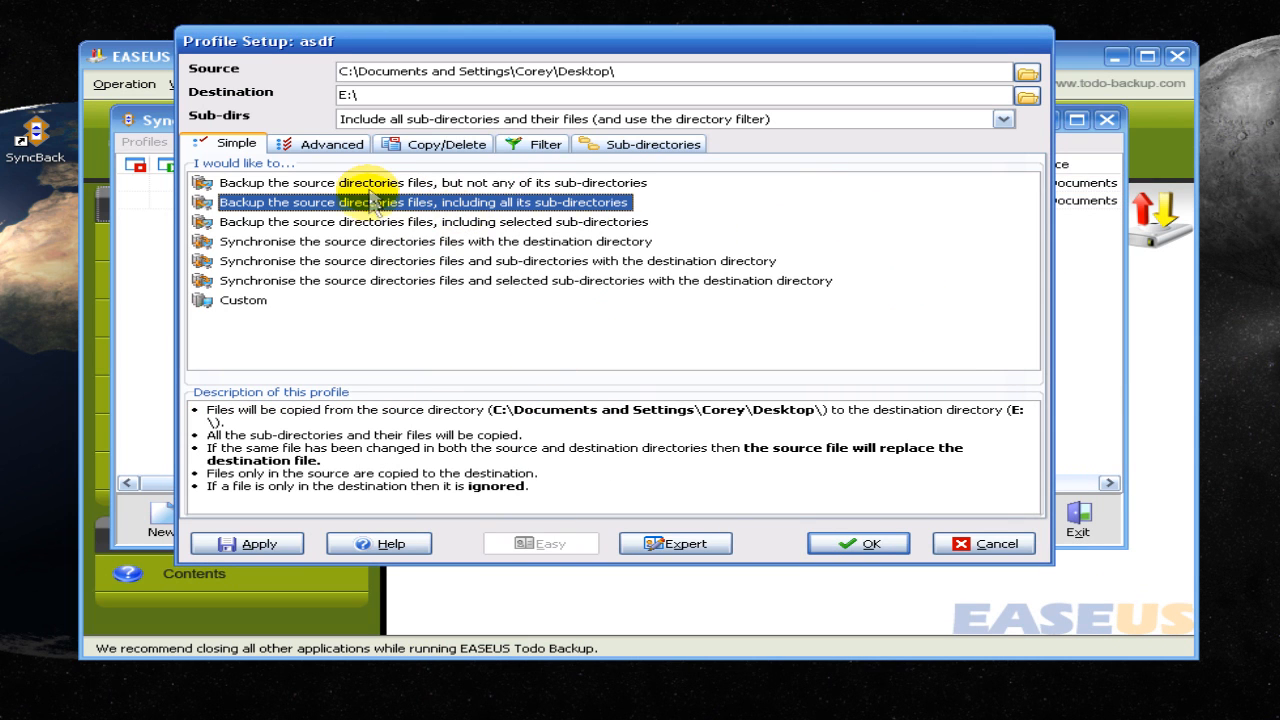
mouse_move(310, 197)
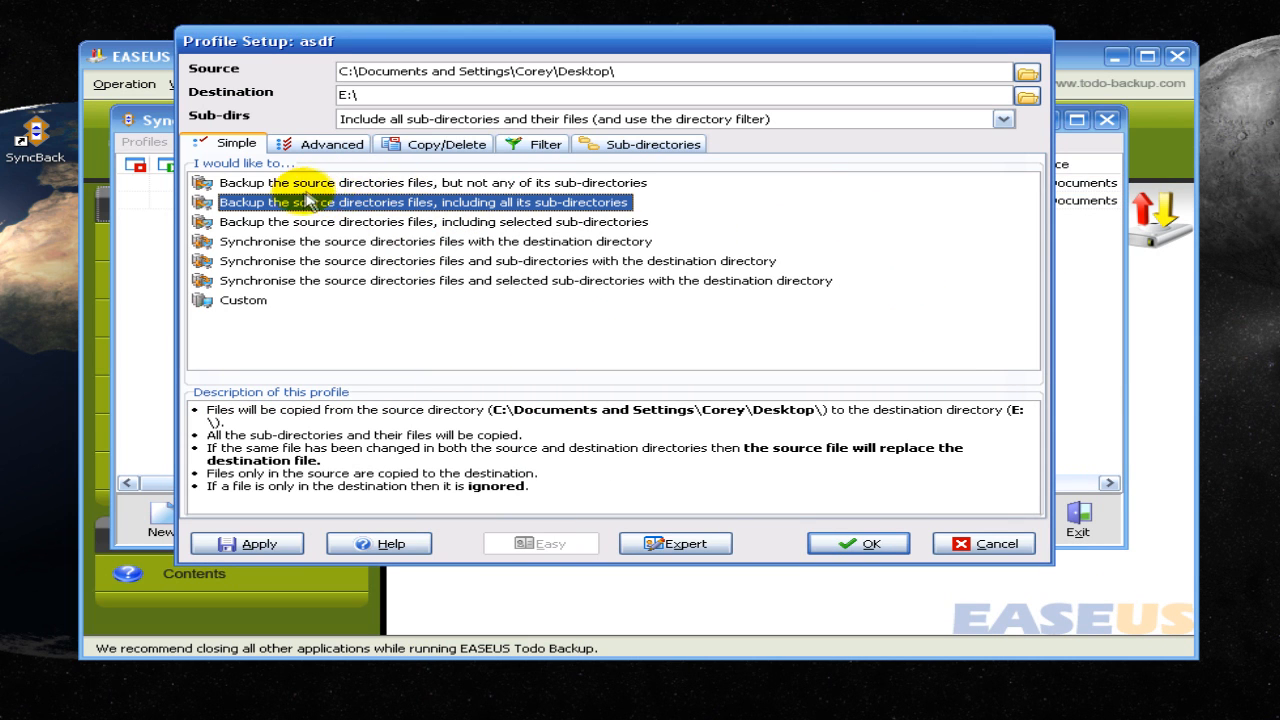
mouse_move(490, 210)
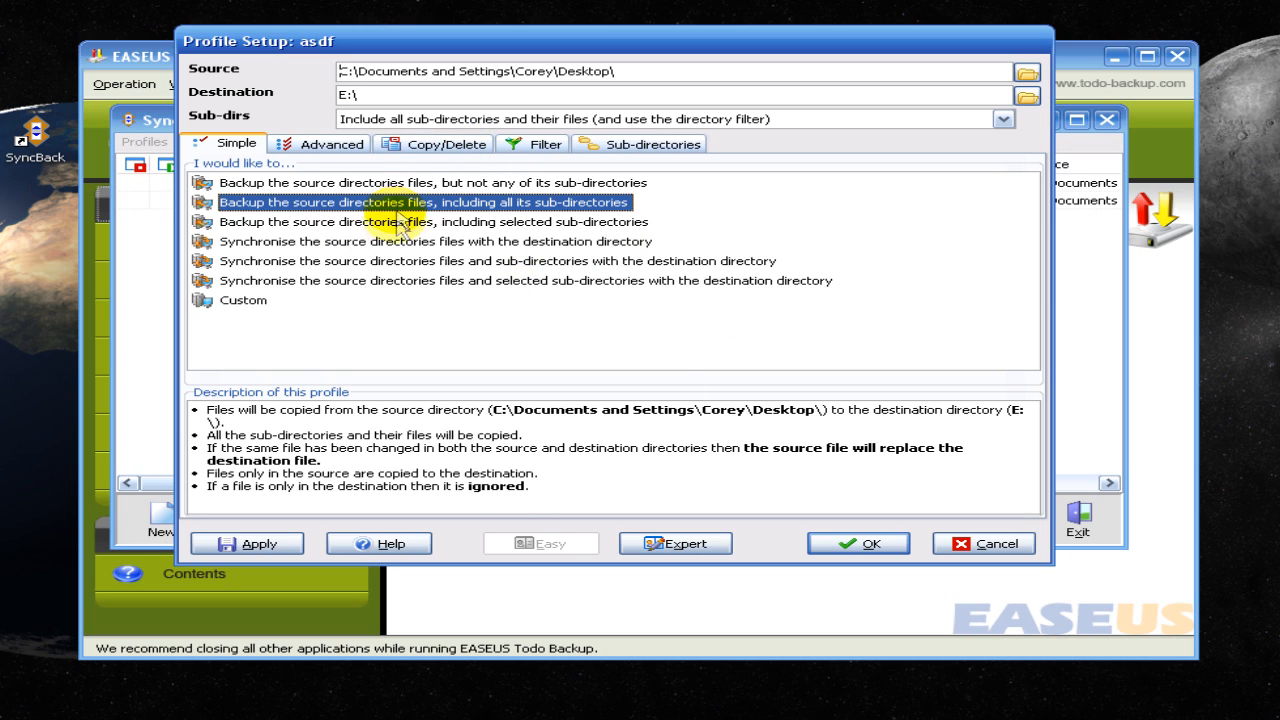
mouse_move(325, 185)
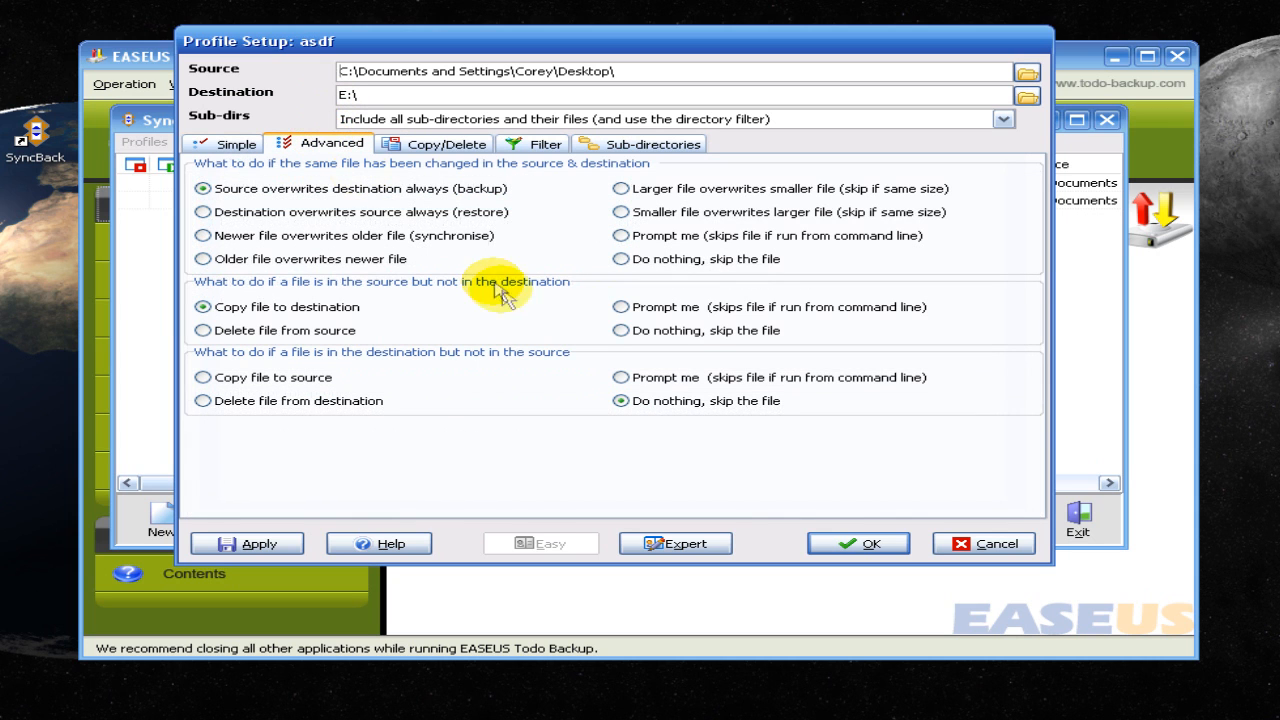
mouse_move(785, 332)
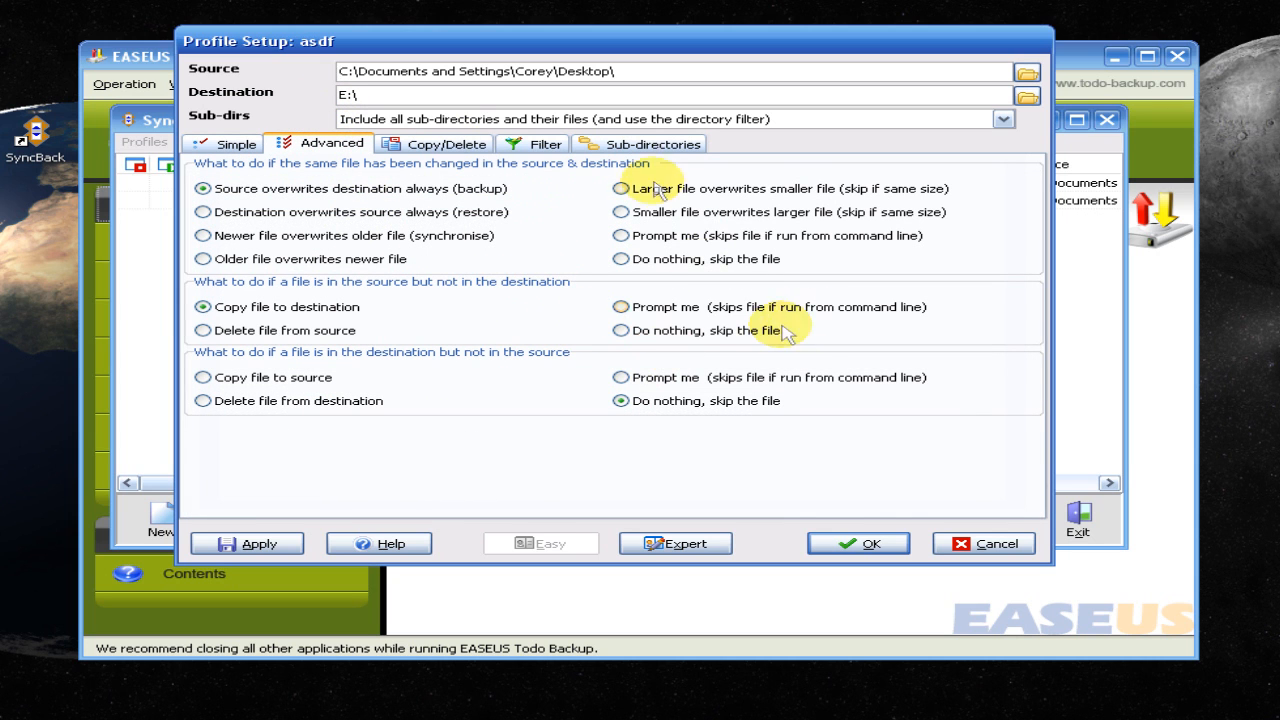
mouse_move(645, 307)
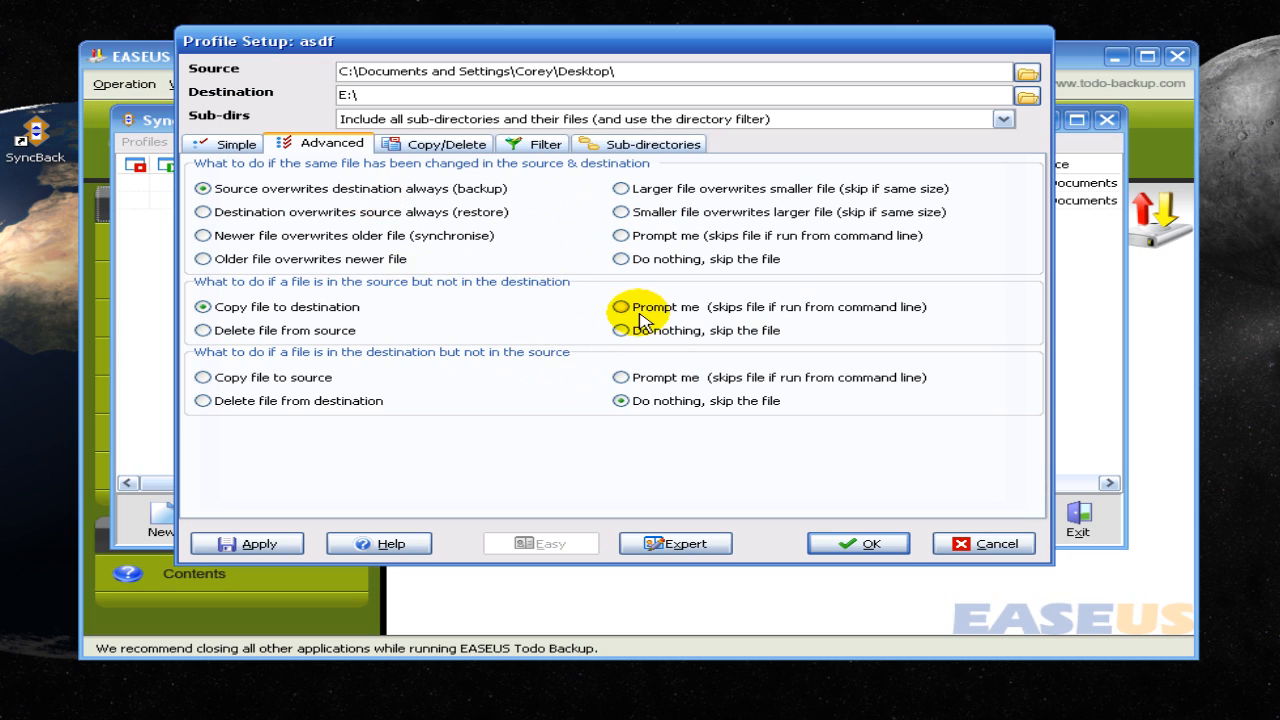
left_click(445, 143)
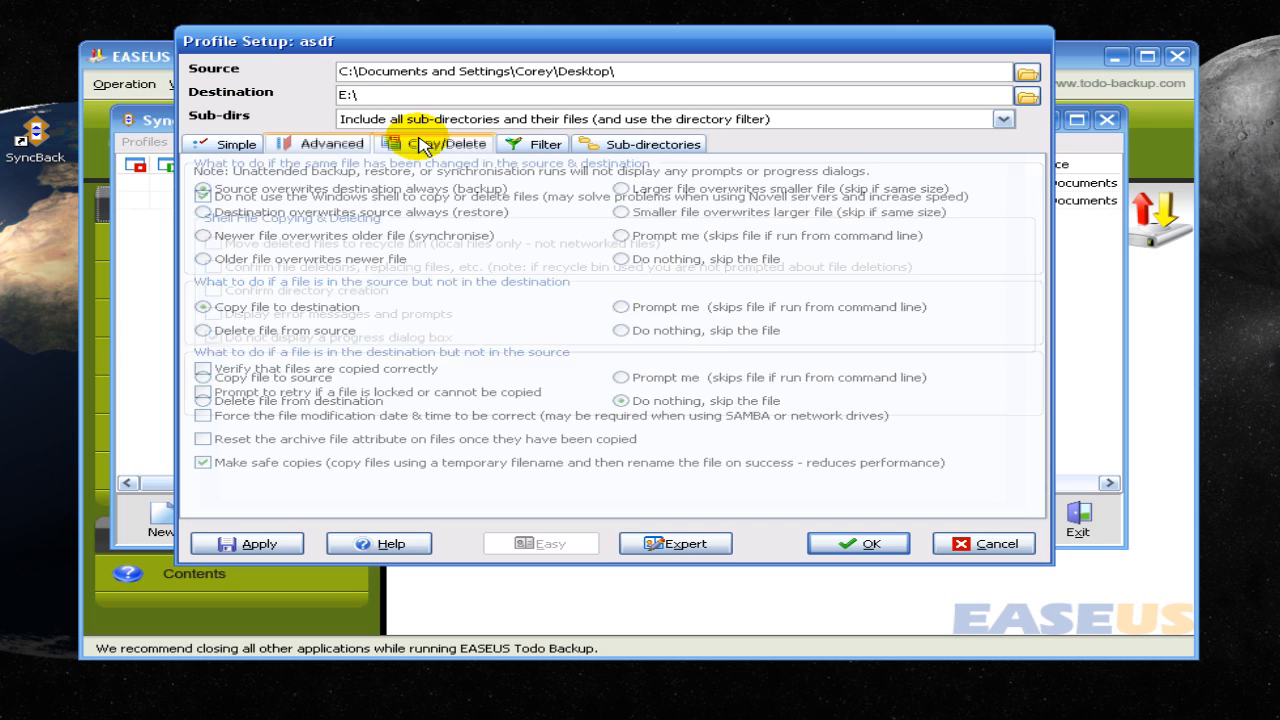
left_click(440, 143)
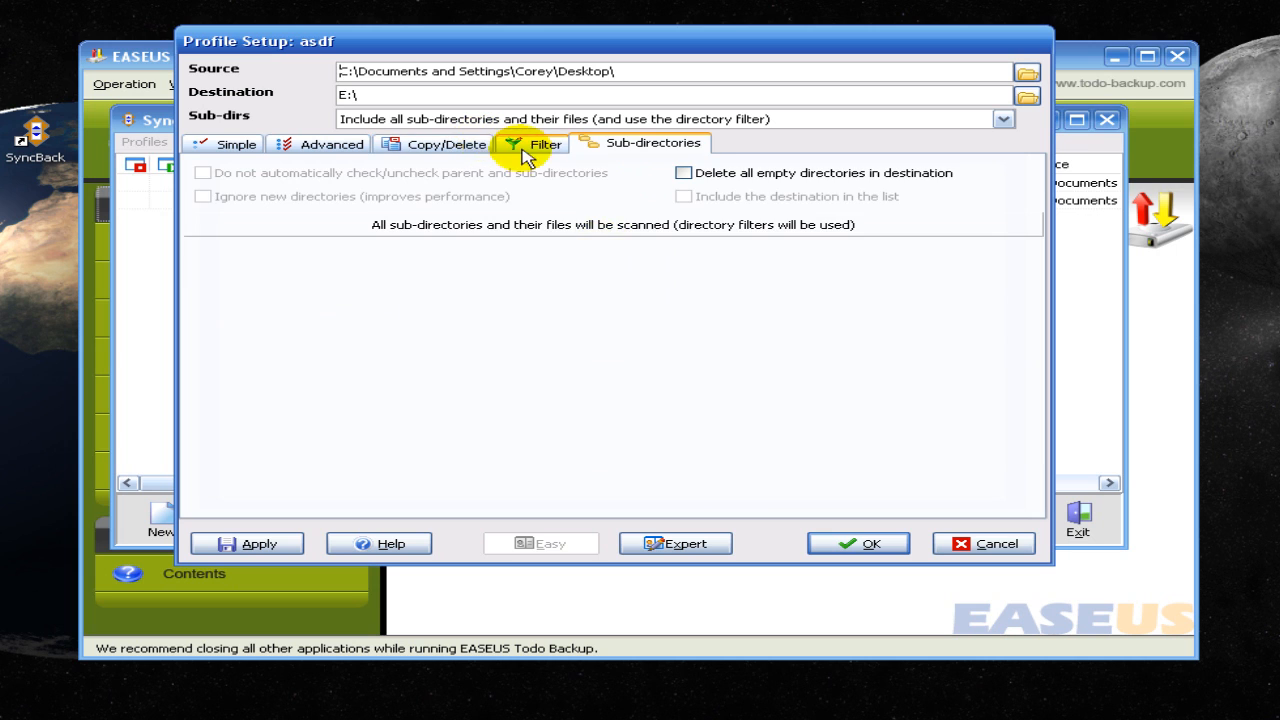
left_click(236, 143)
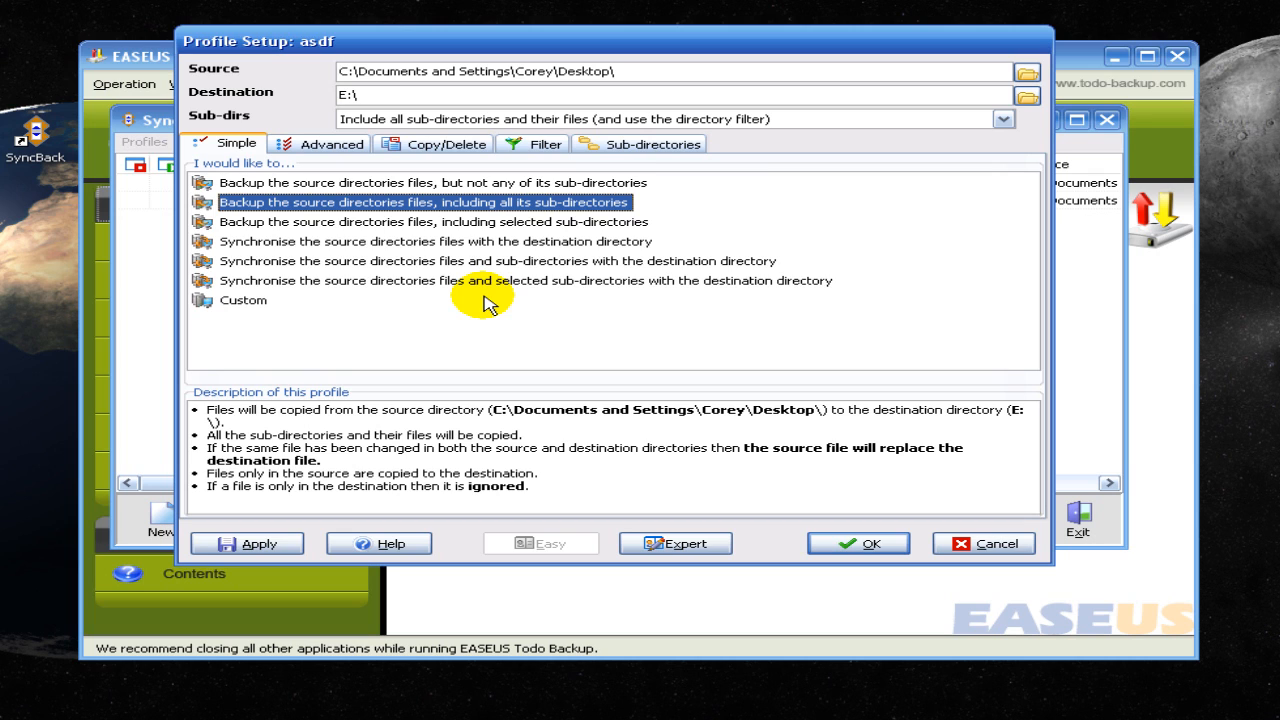
mouse_move(455, 245)
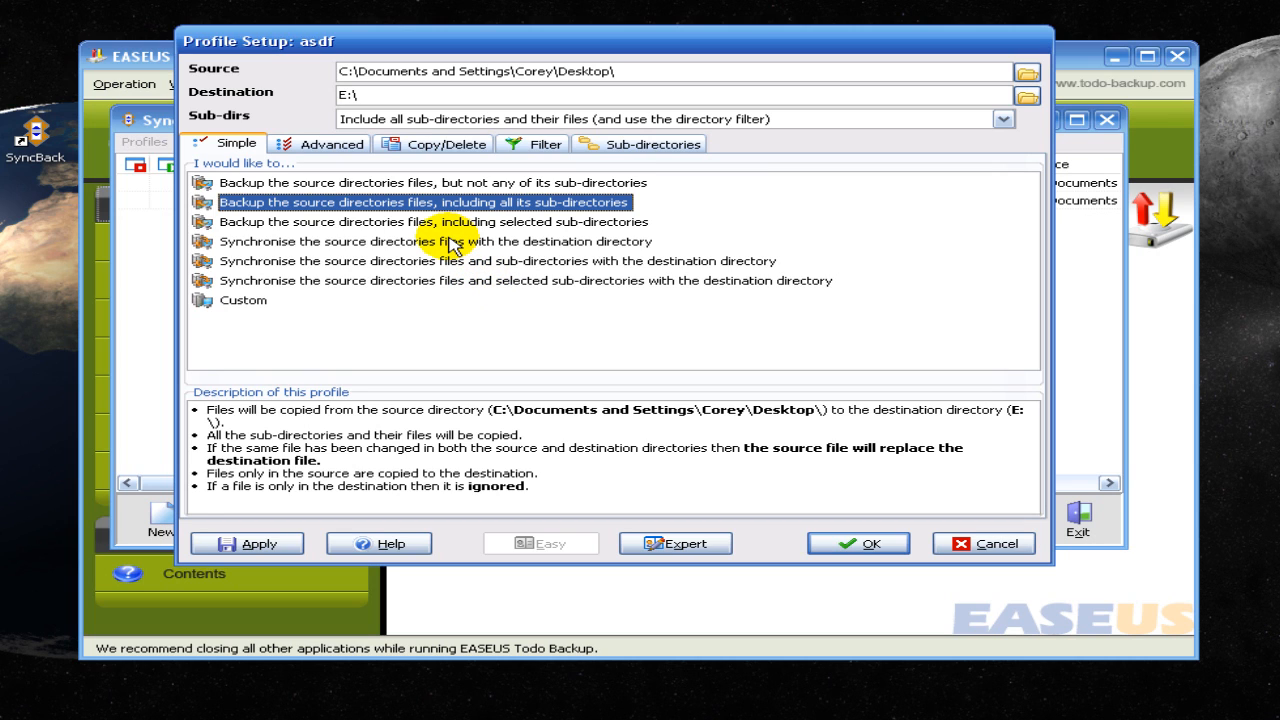
mouse_move(985, 330)
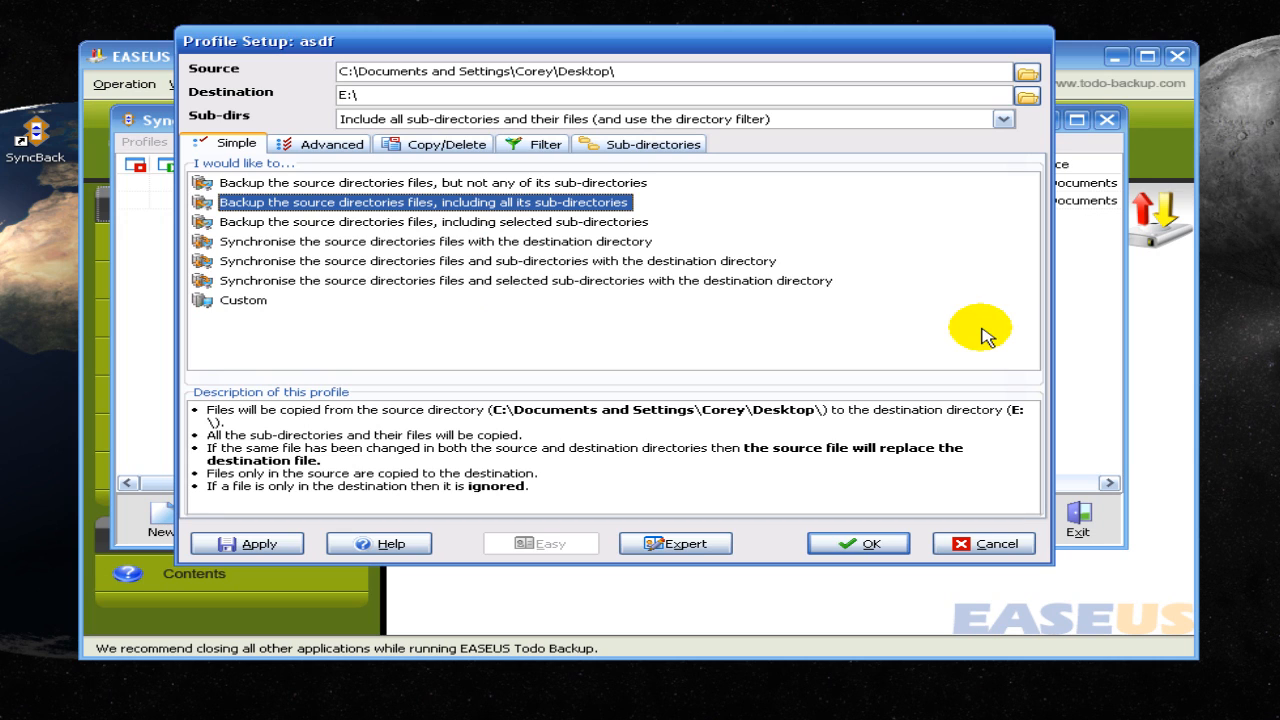
mouse_move(835, 320)
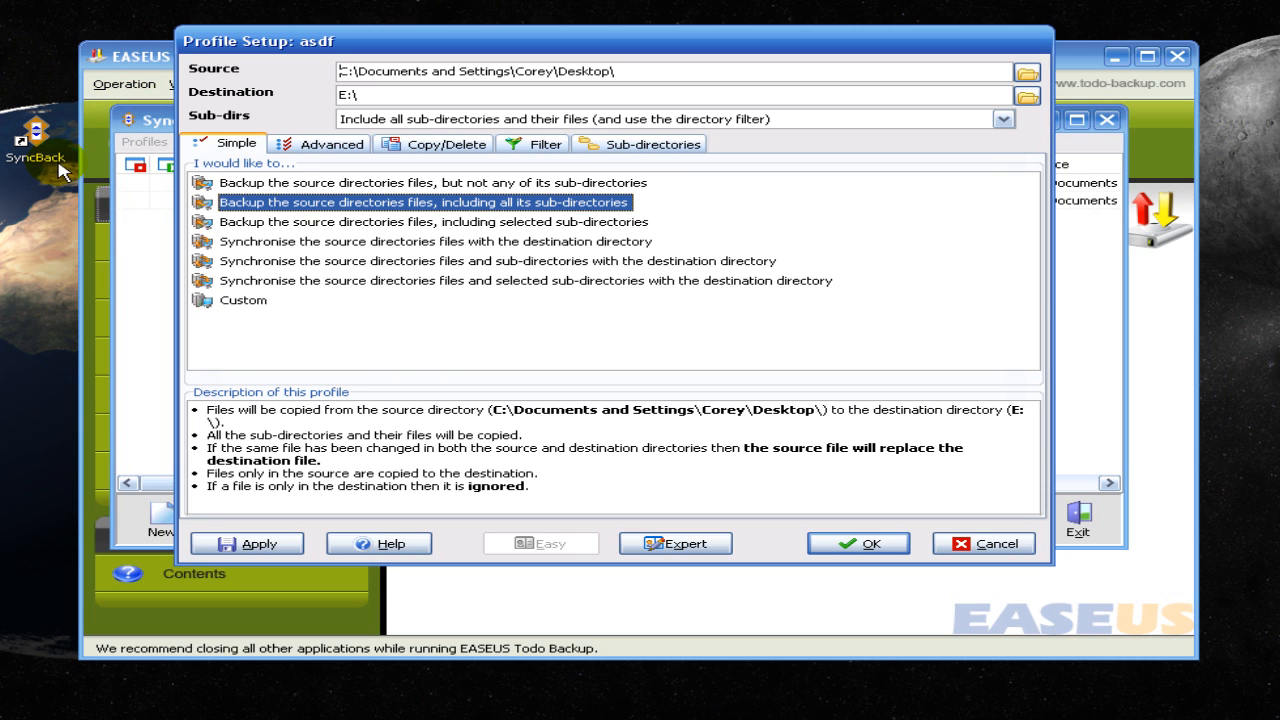
mouse_move(295, 71)
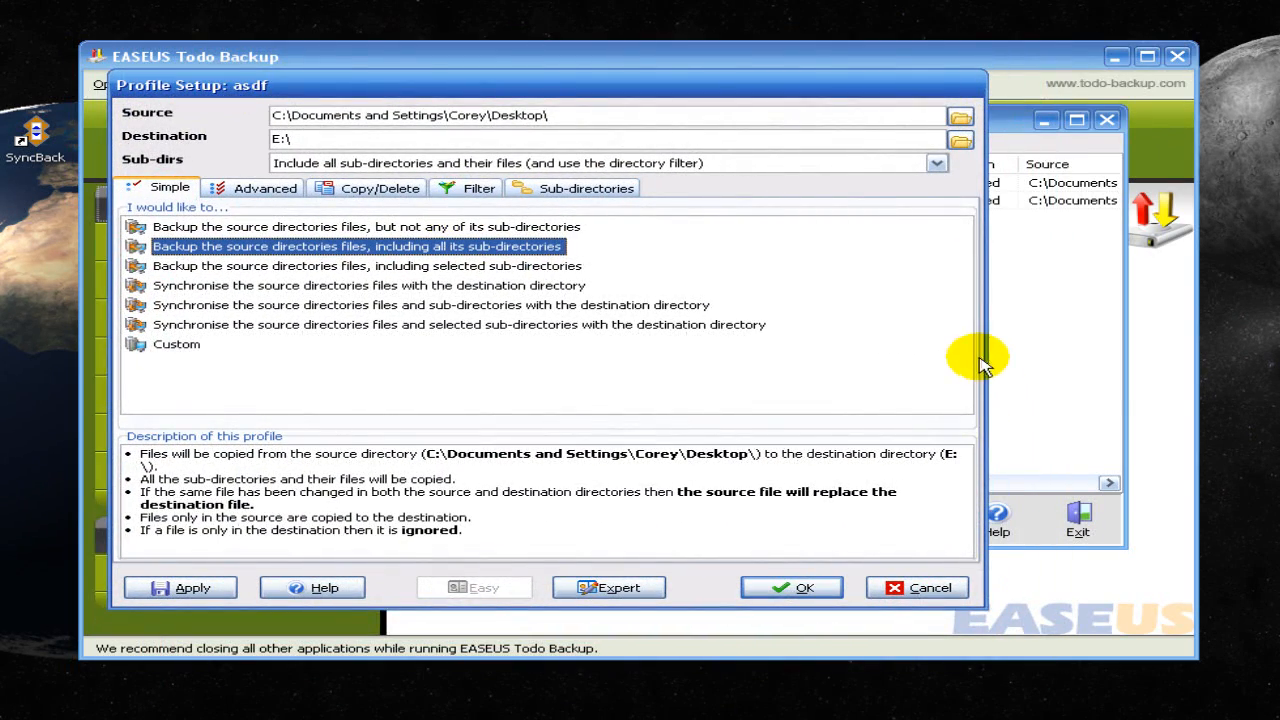
mouse_move(917, 587)
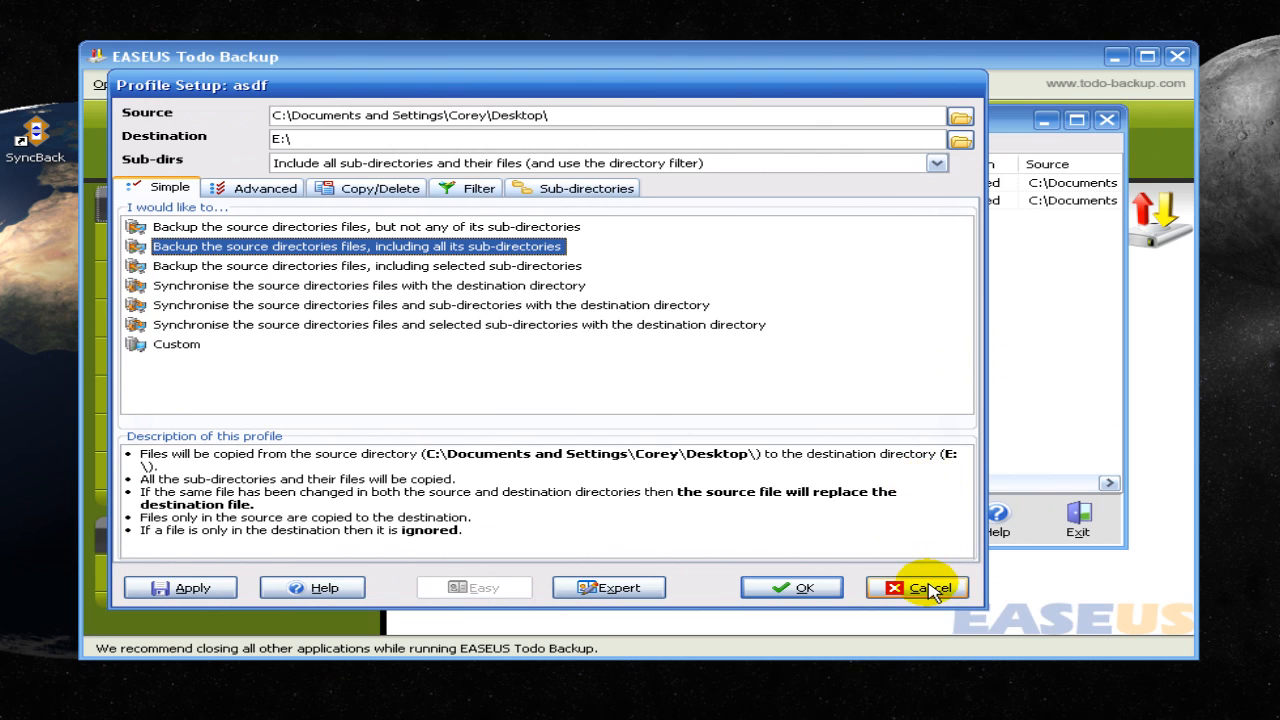
mouse_move(930, 587)
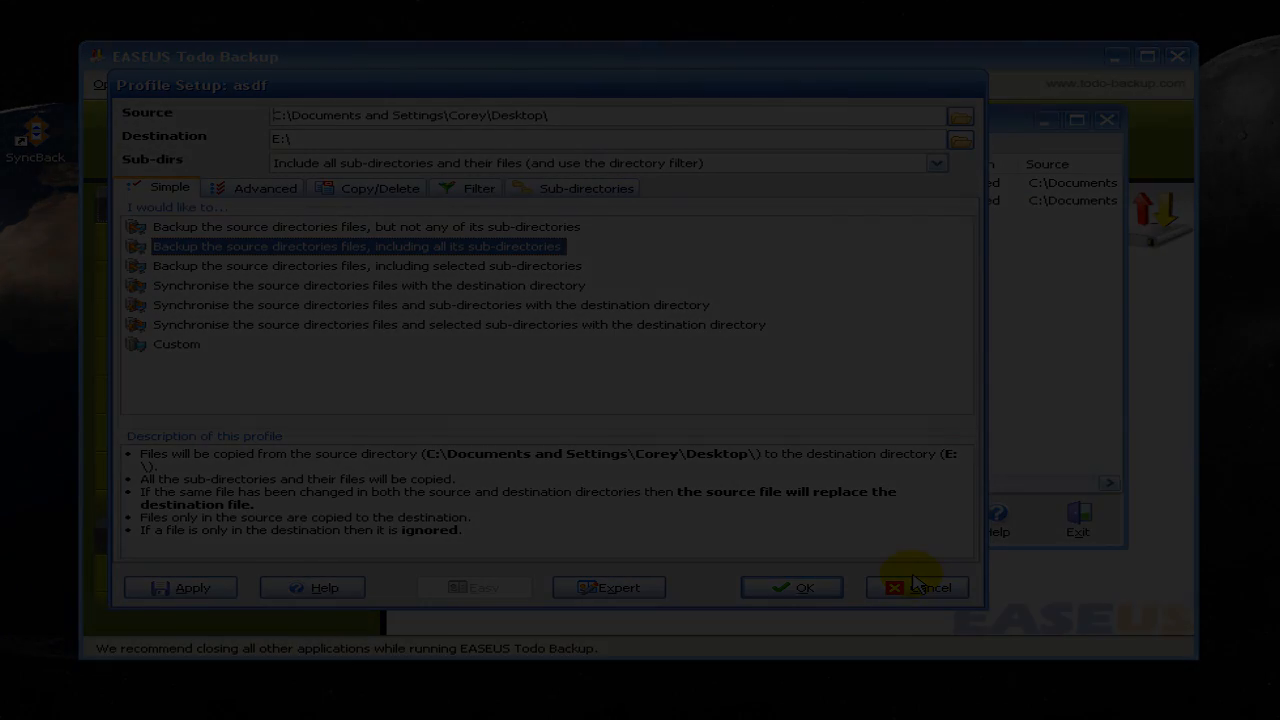
Browse the Th3 T3chi3s game reviews page and its software tutorial database listings
left_click(929, 587)
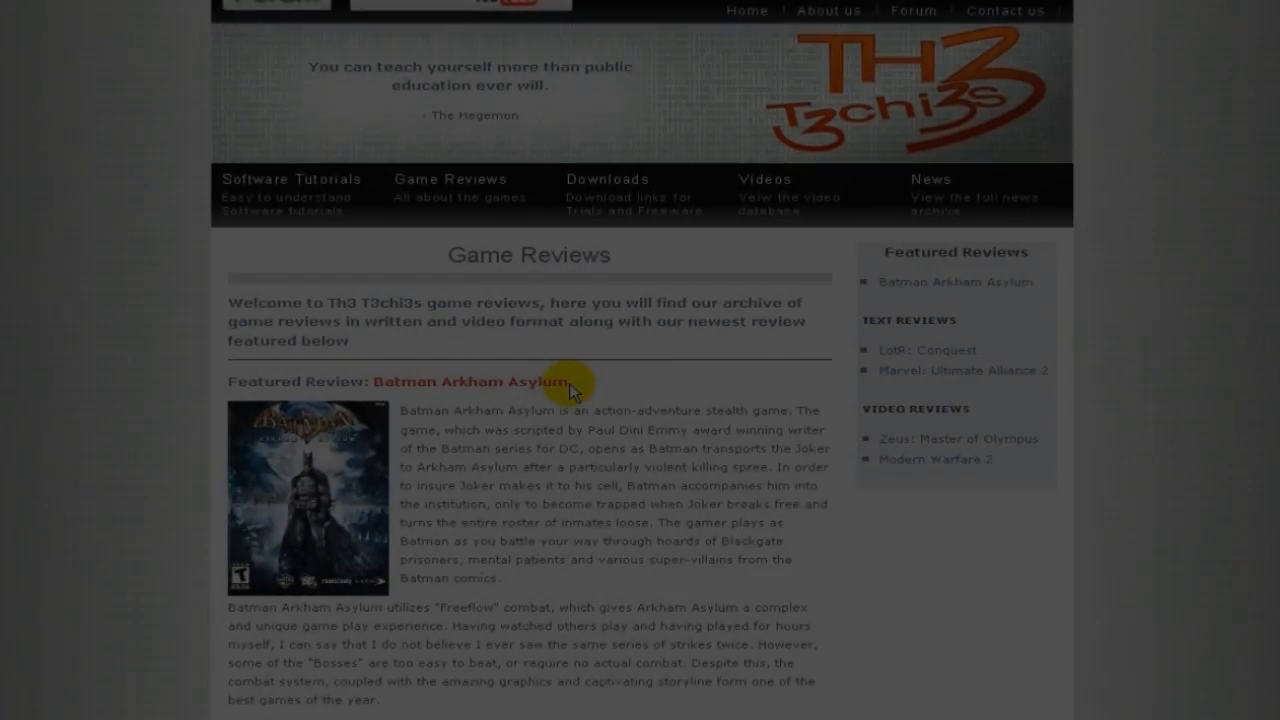
left_click(291, 179)
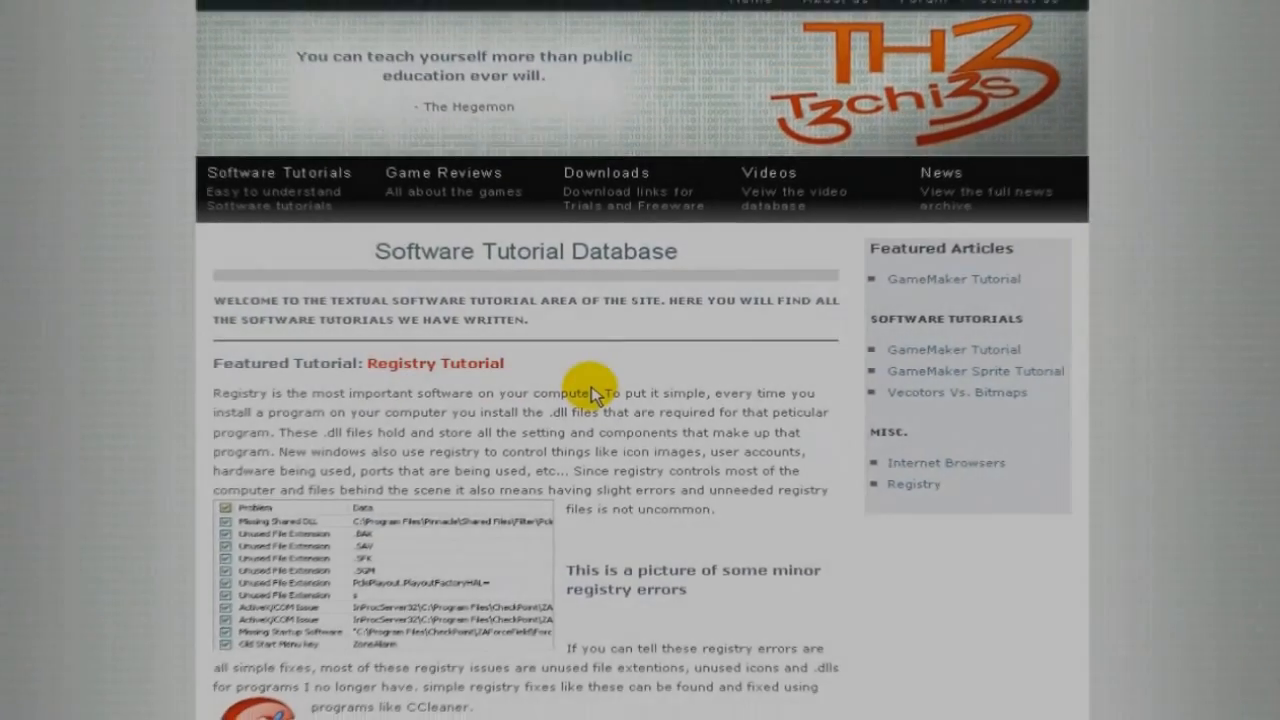
scroll("down", 3)
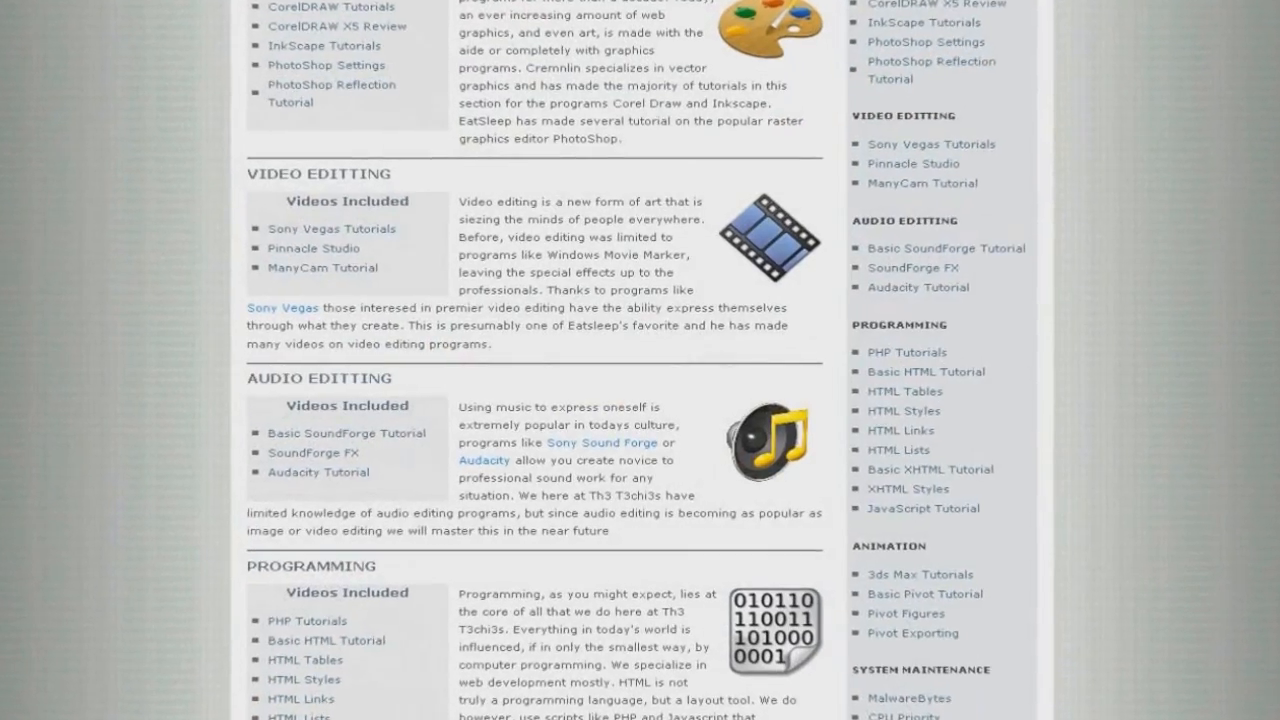